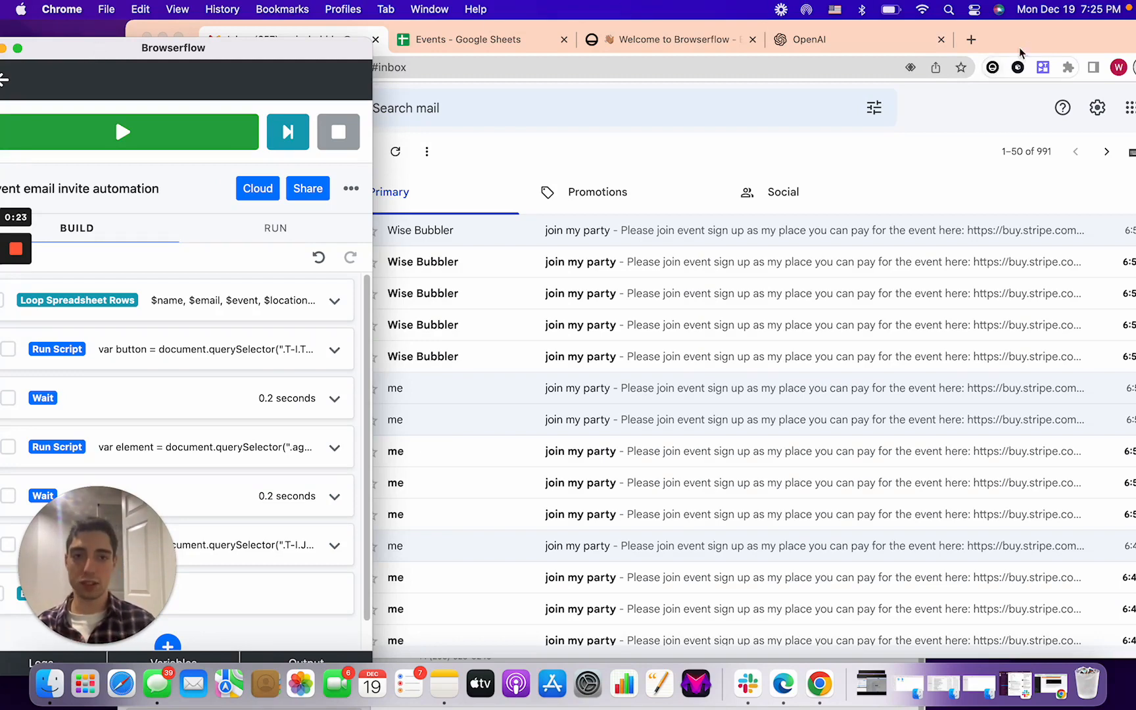
Check the Events spreadsheet data, then return to the Browserflow flow.
left_click_drag(174, 47, 251, 43)
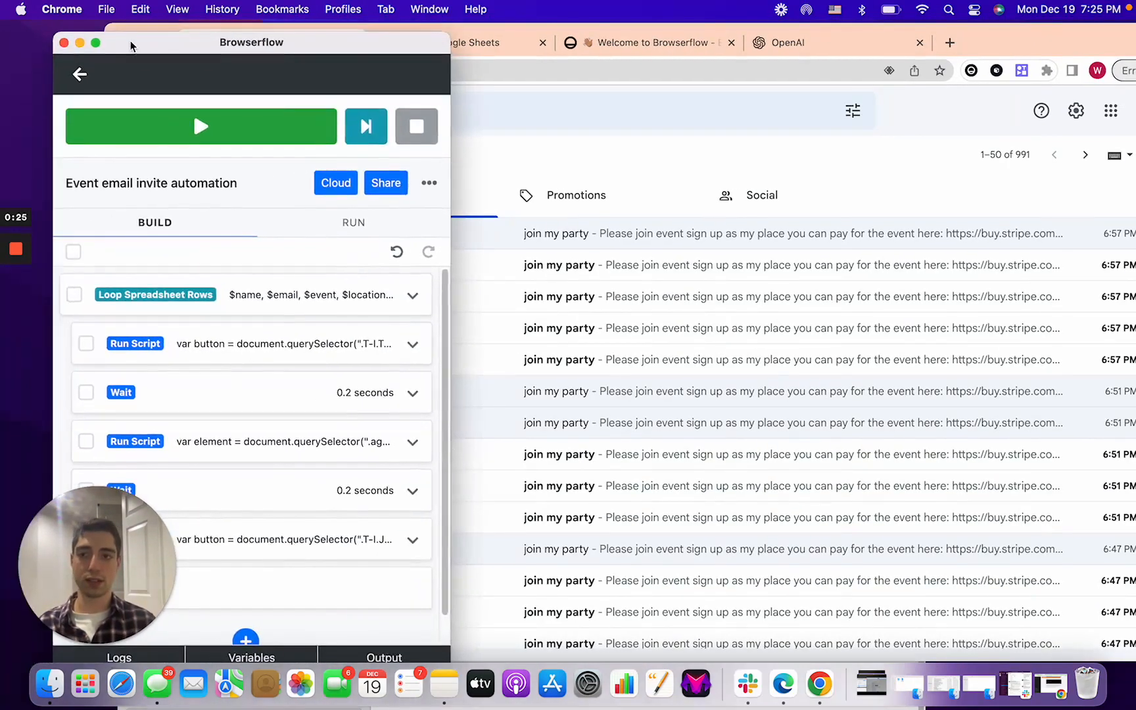
left_click(461, 42)
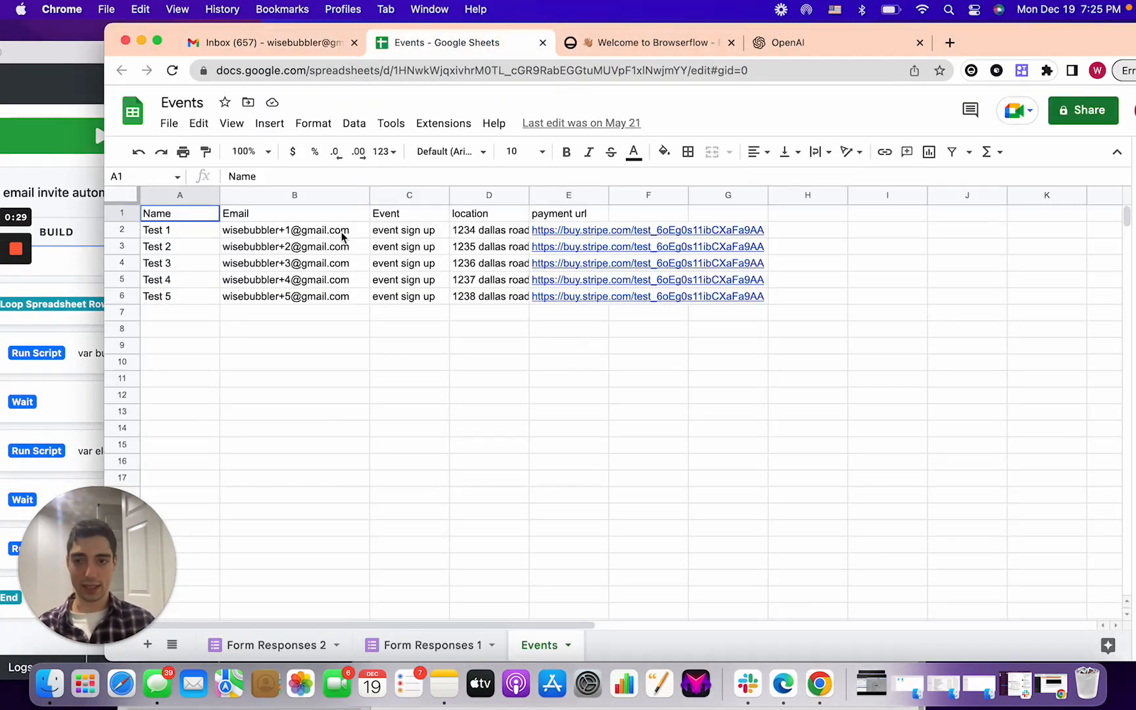
left_click(409, 311)
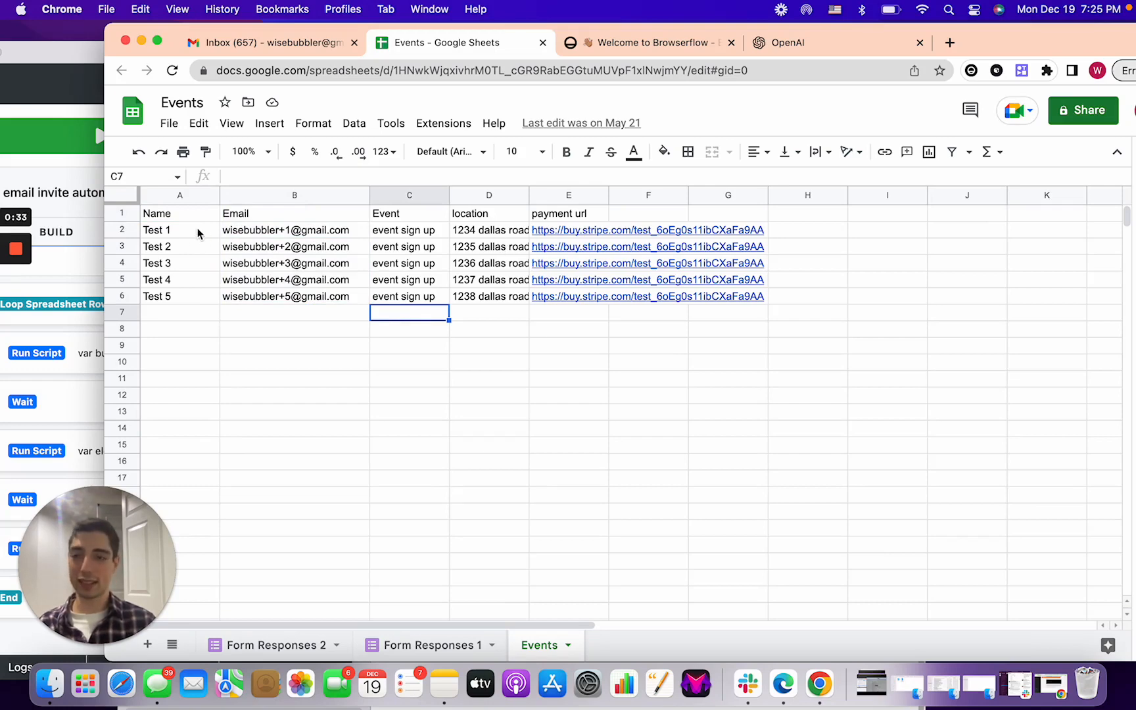
left_click(273, 42)
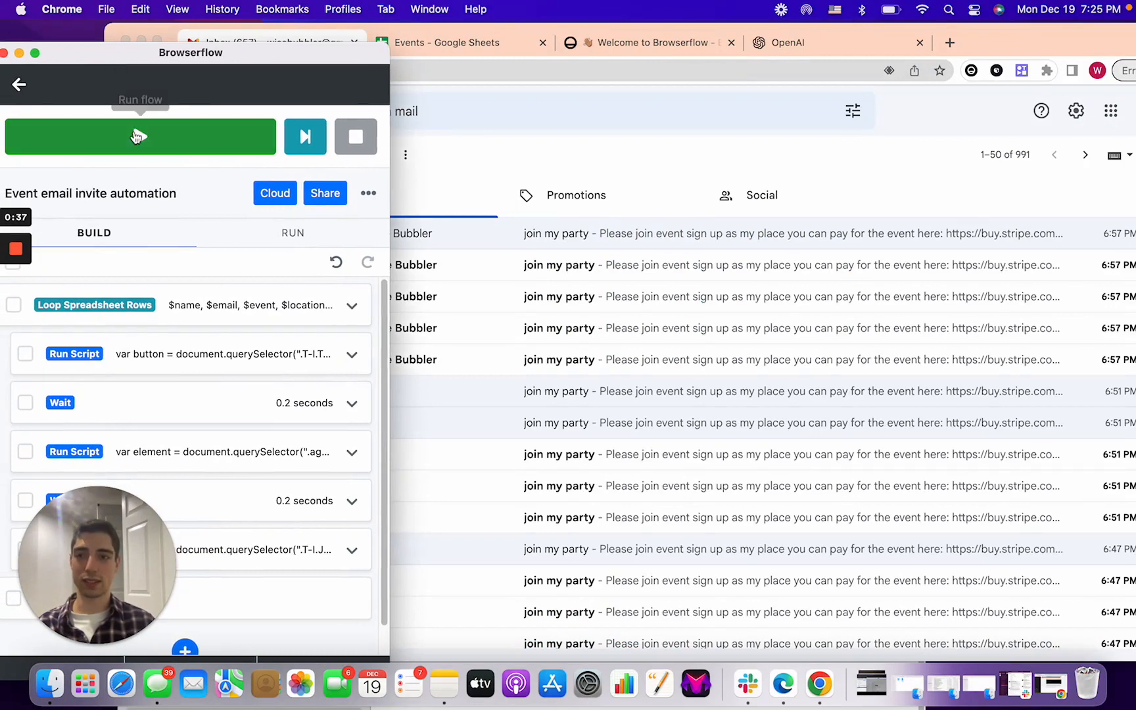
Run the event invite flow, dismissing the missing-recipient error and running it again.
left_click(139, 137)
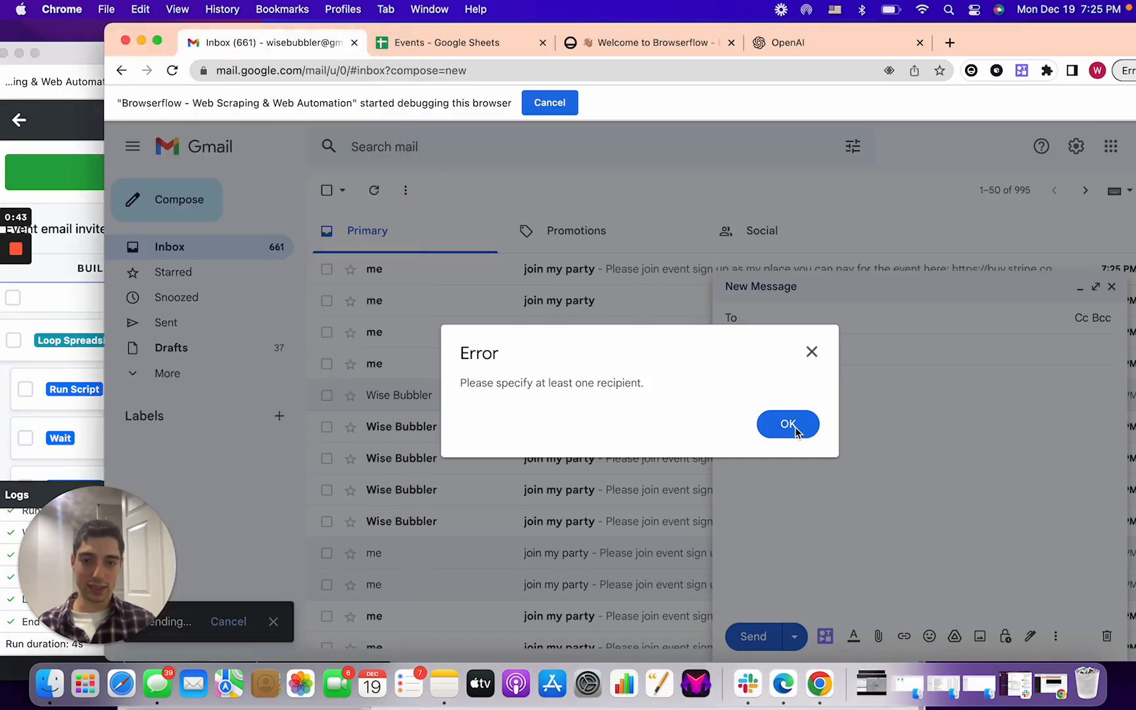
left_click(788, 423)
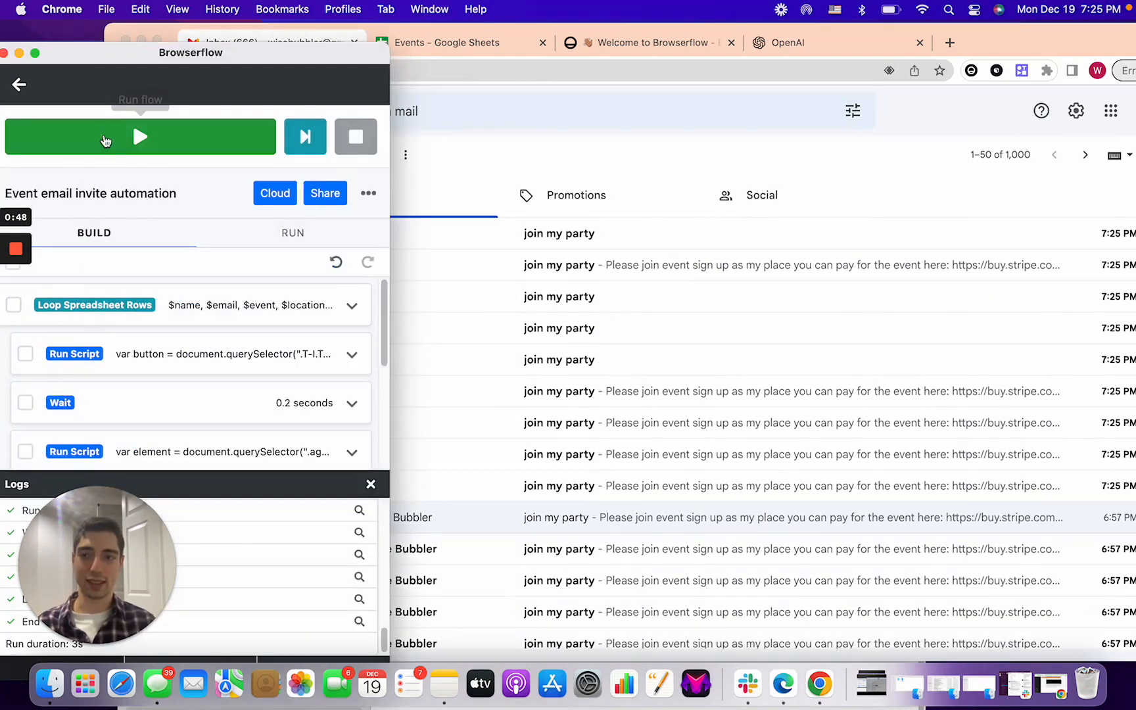
left_click(140, 137)
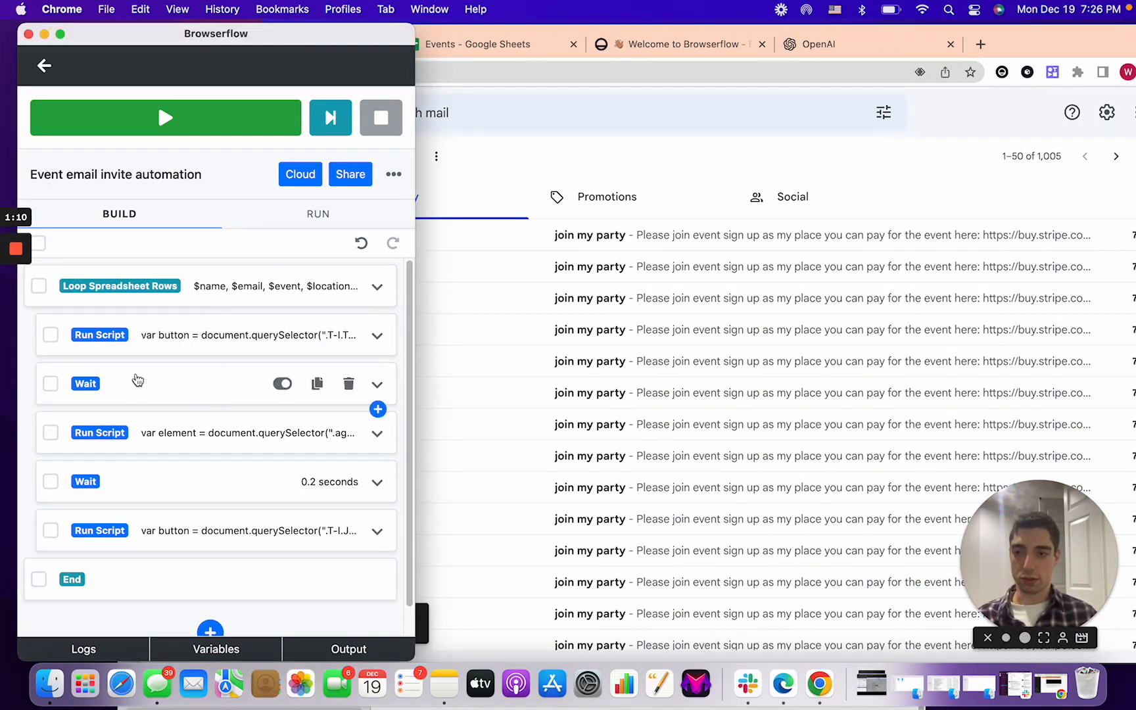
Select the Wait step in the flow to review it.
left_click(377, 335)
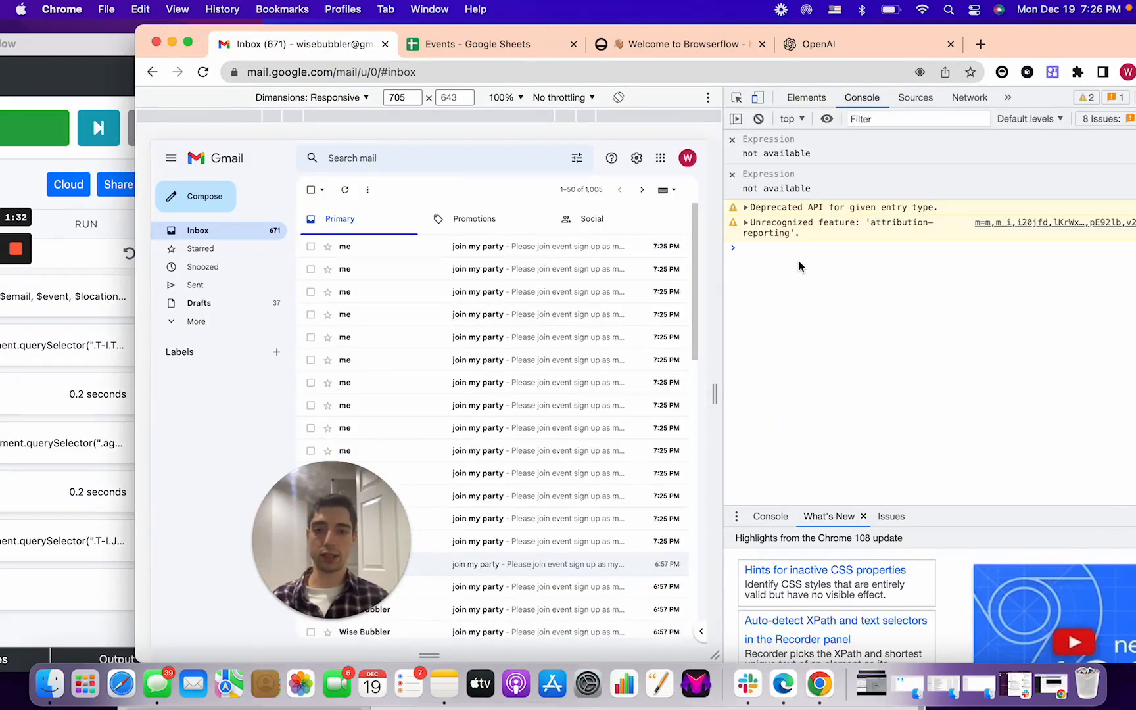
Start a 'let button =' statement in the DevTools console after a look at Gmail's elements.
left_click(797, 247)
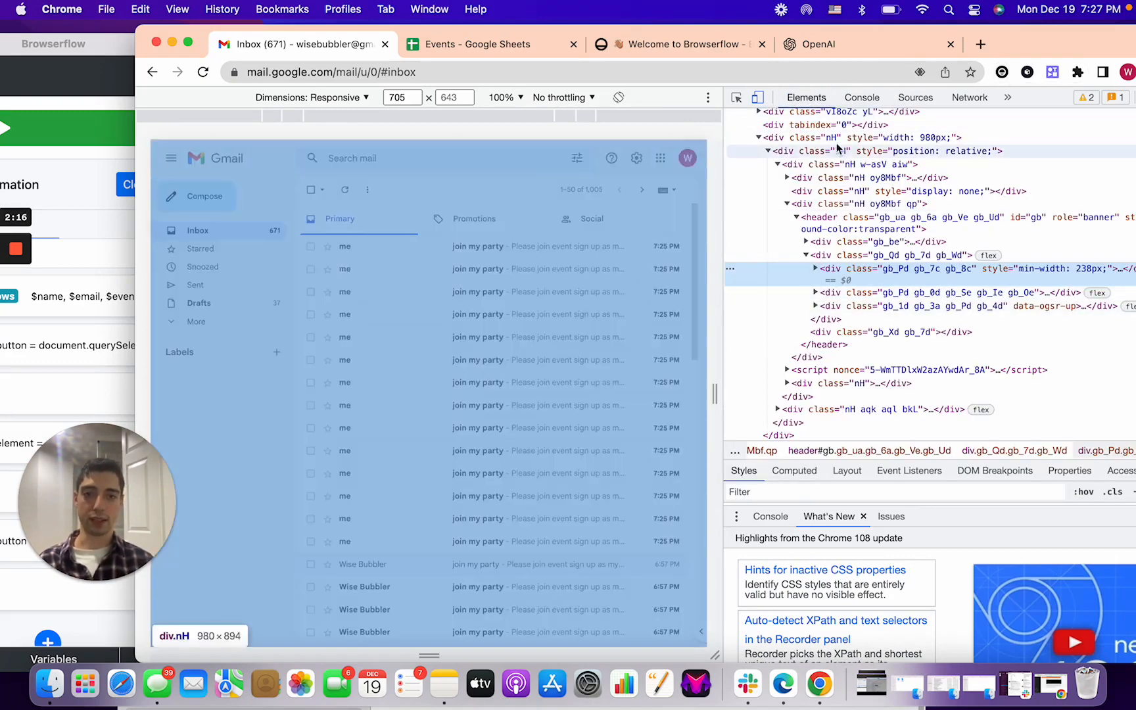
mouse_move(890, 124)
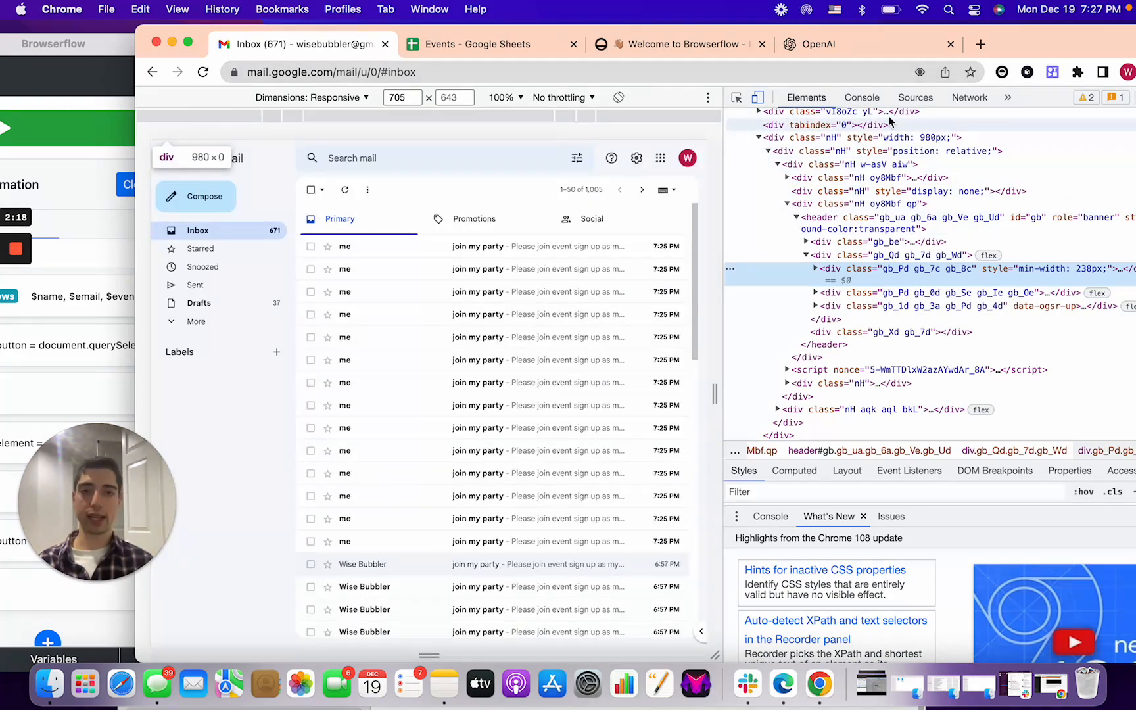
left_click(861, 97)
type("let button =")
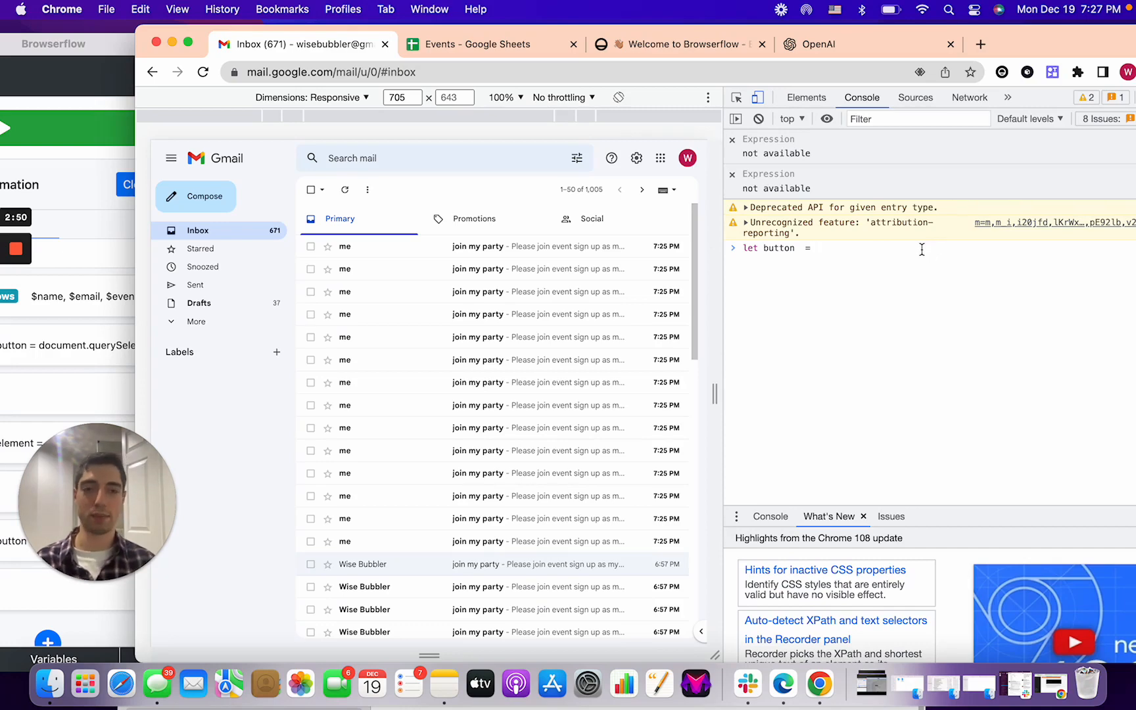
Extend the statement to document.querySelector('') with the caret between the quotes.
type("document")
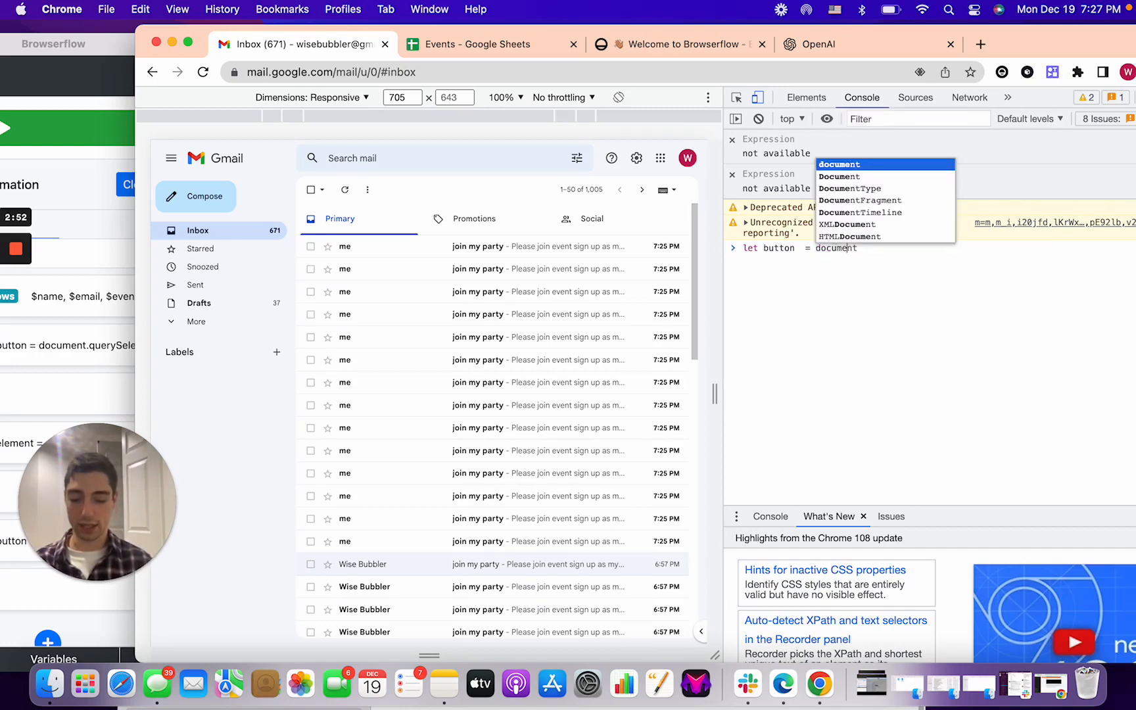
type(".get")
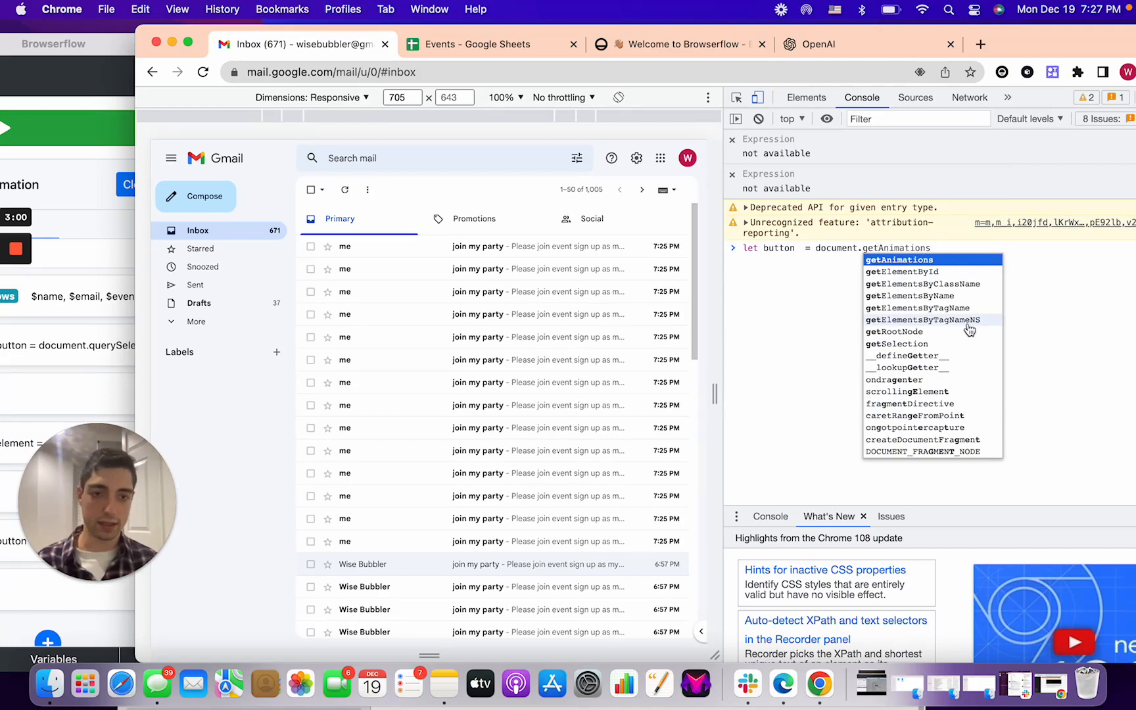
type(".")
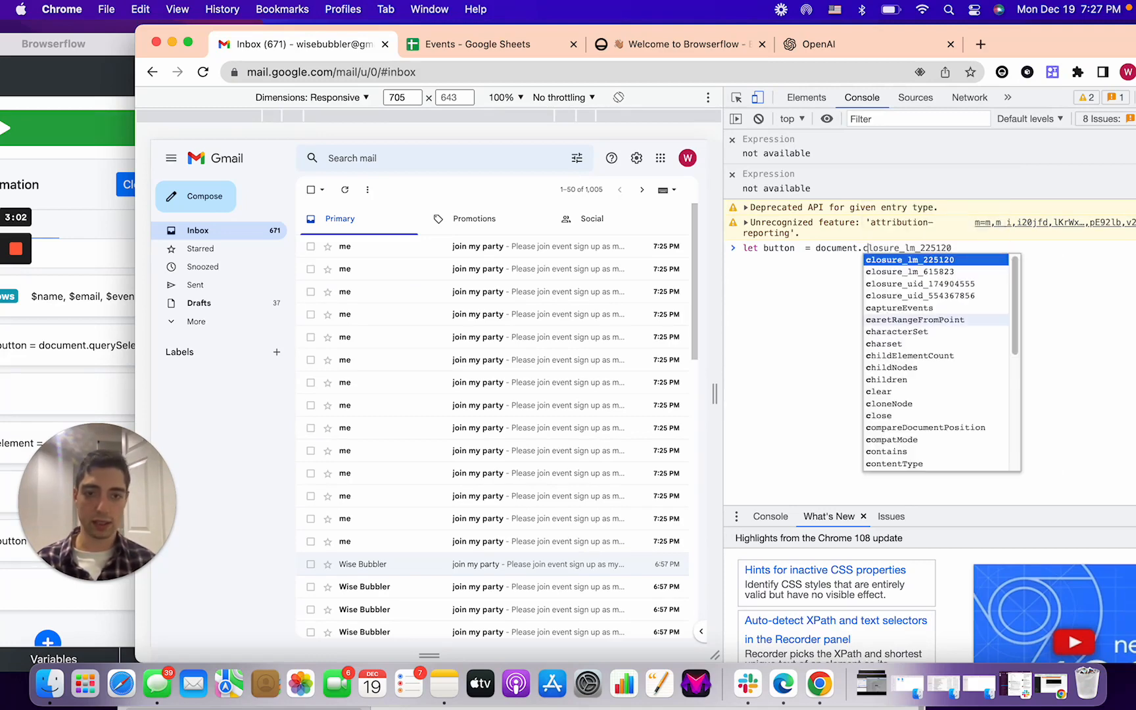
type("cla")
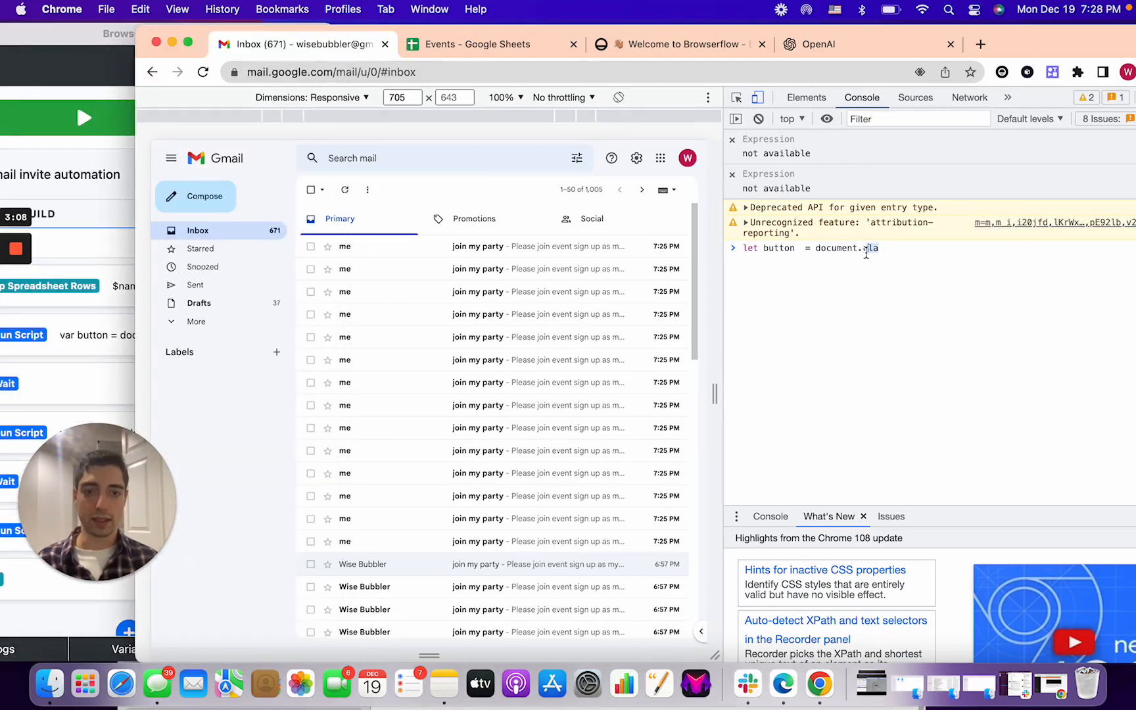
type("queryCommandEnabled")
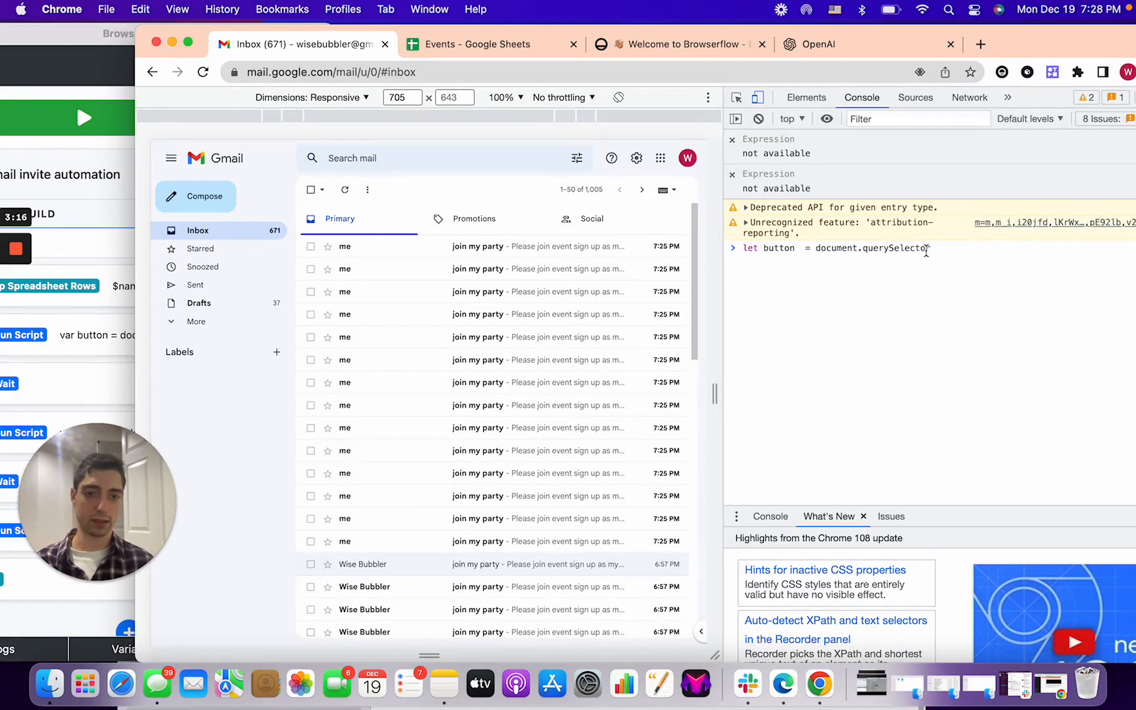
type("(")
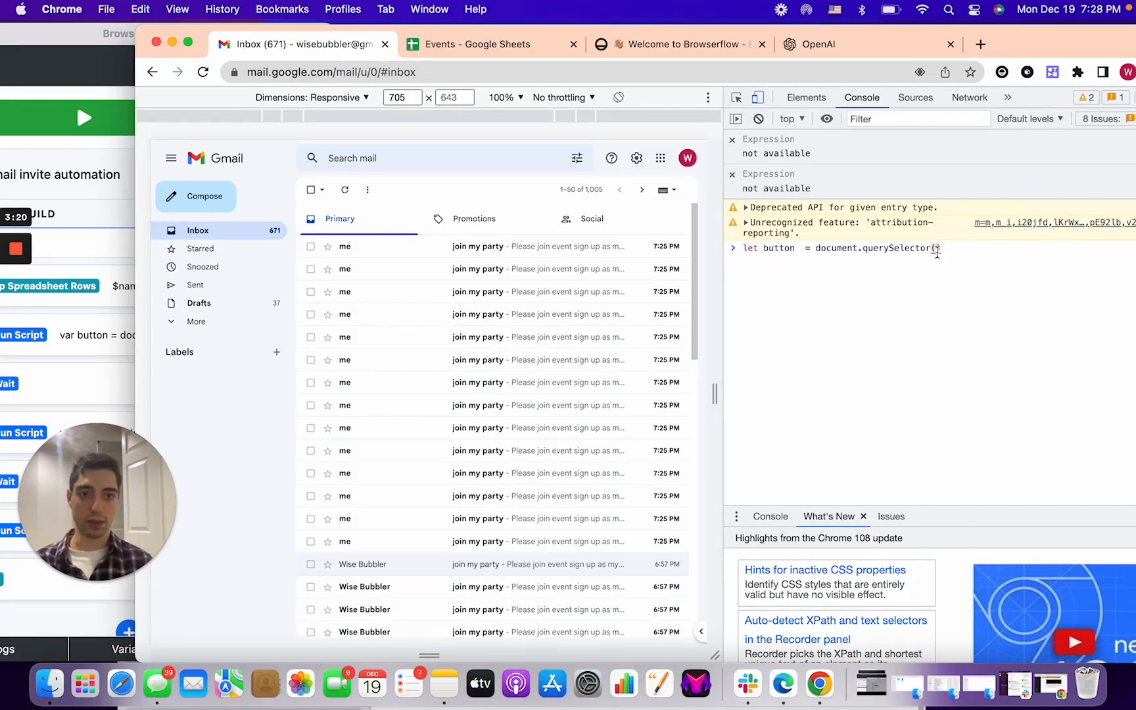
type("'")
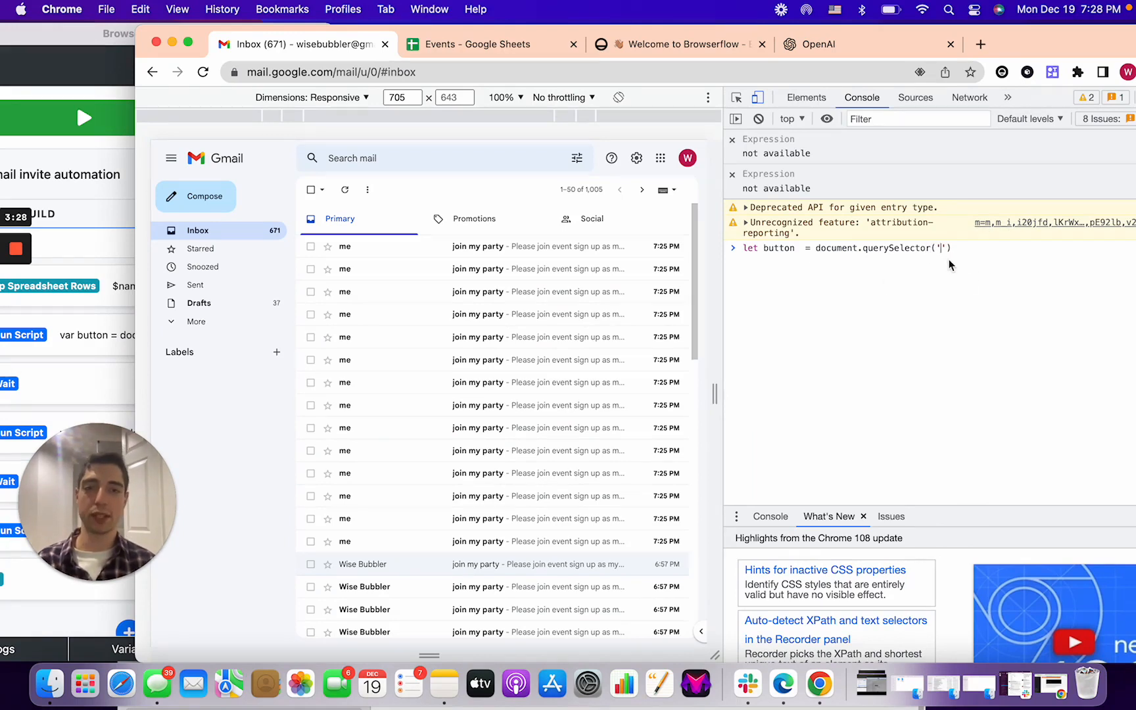
mouse_move(1037, 323)
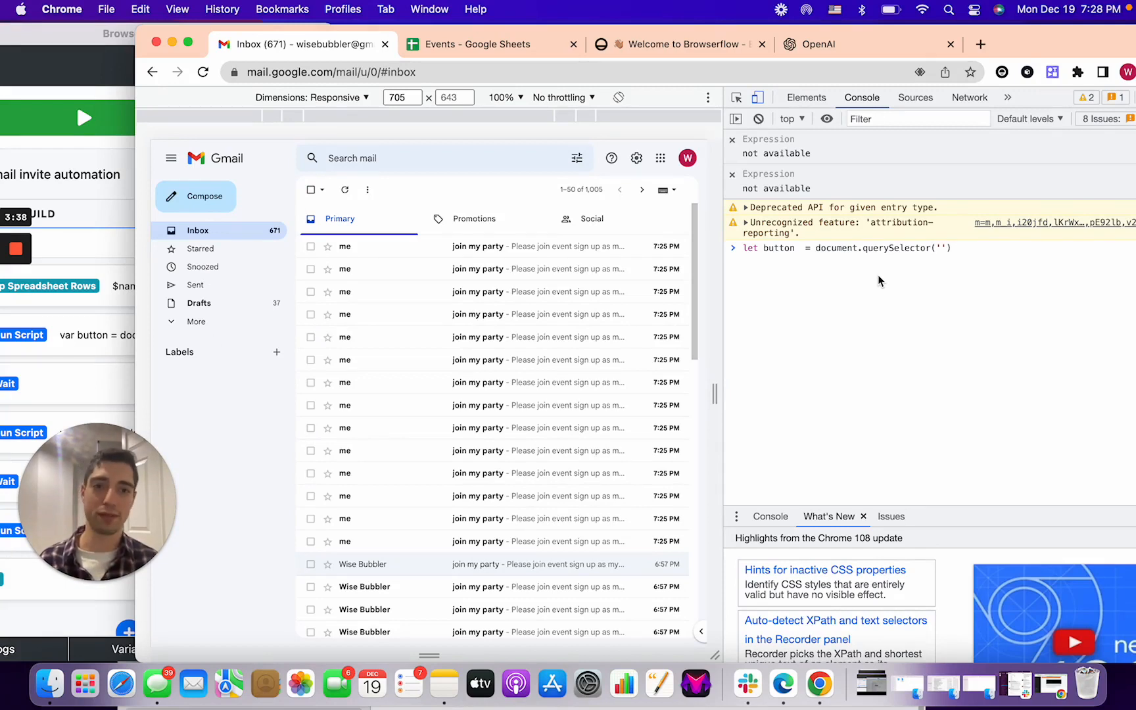
left_click(896, 247)
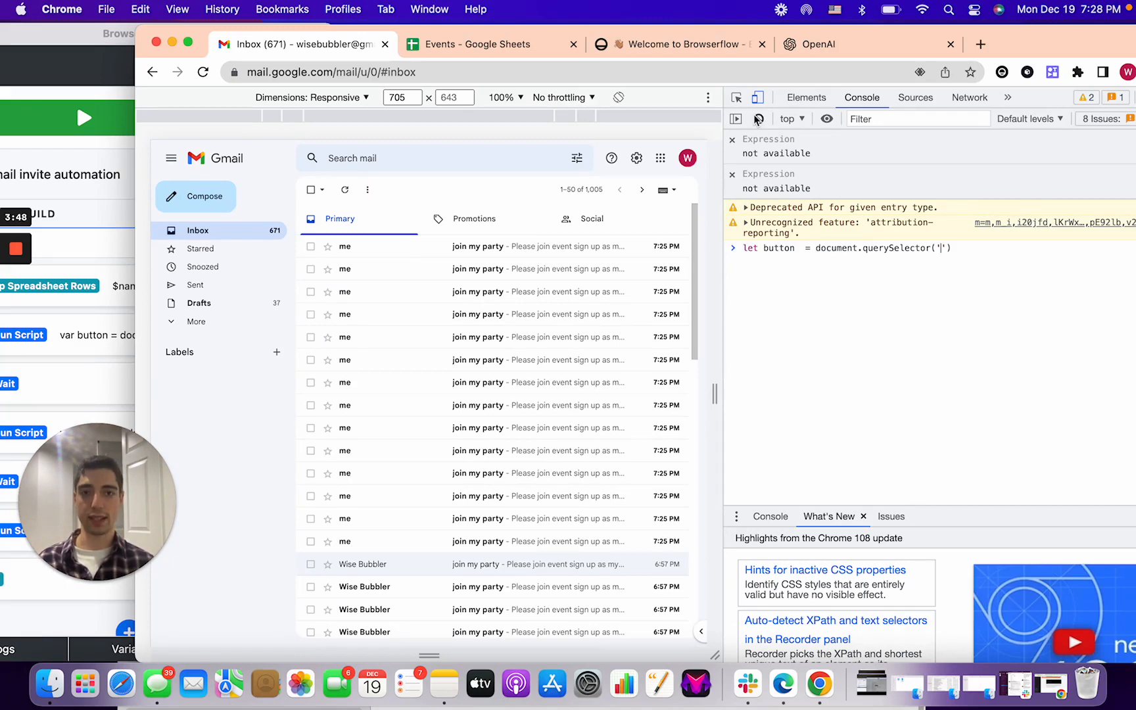
Inspect Gmail's compose button to find its class 'T-I T-I-KE L3', then return to the console.
left_click(806, 97)
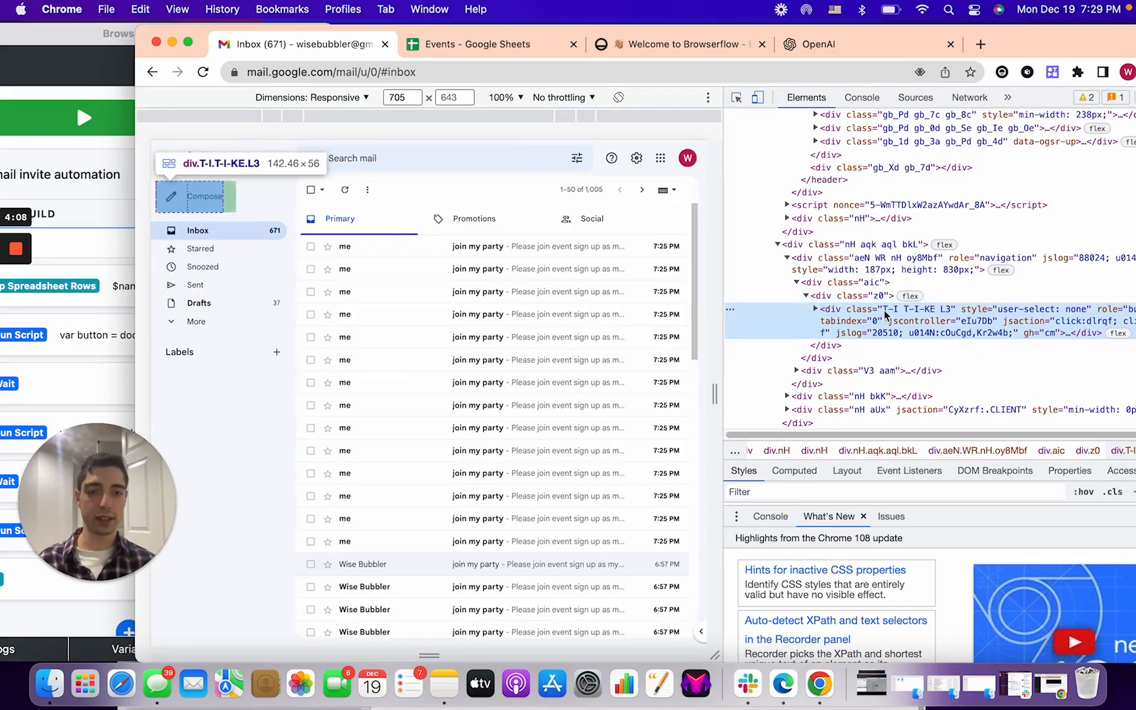
mouse_move(927, 321)
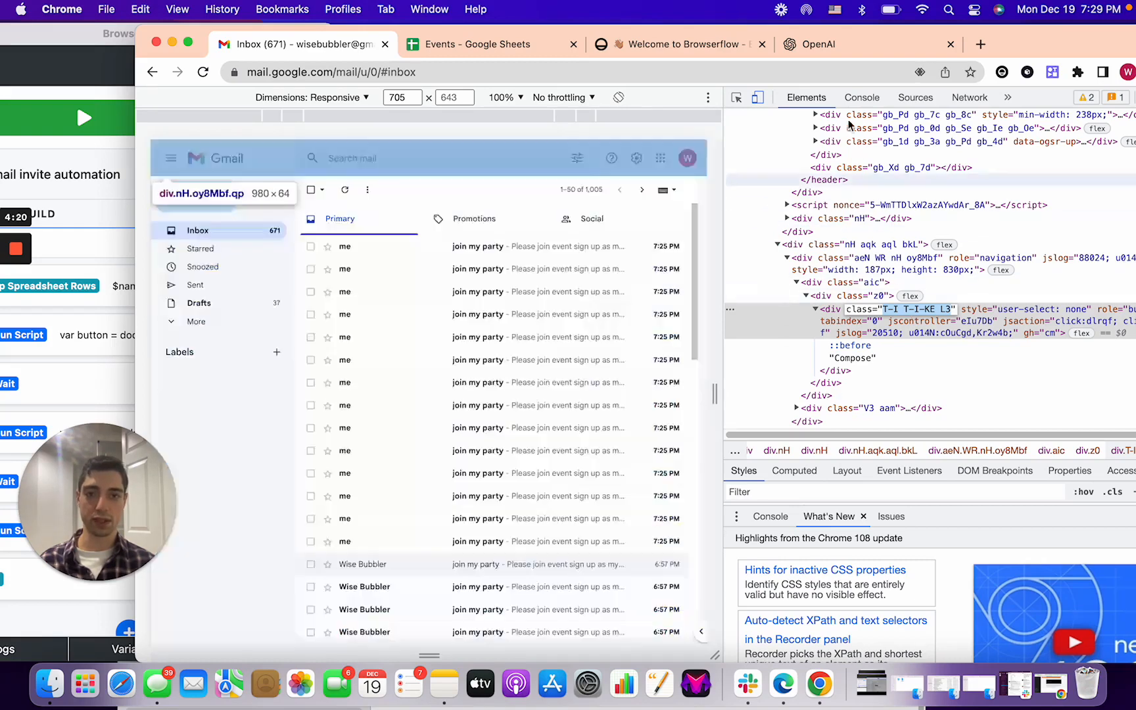
left_click(862, 97)
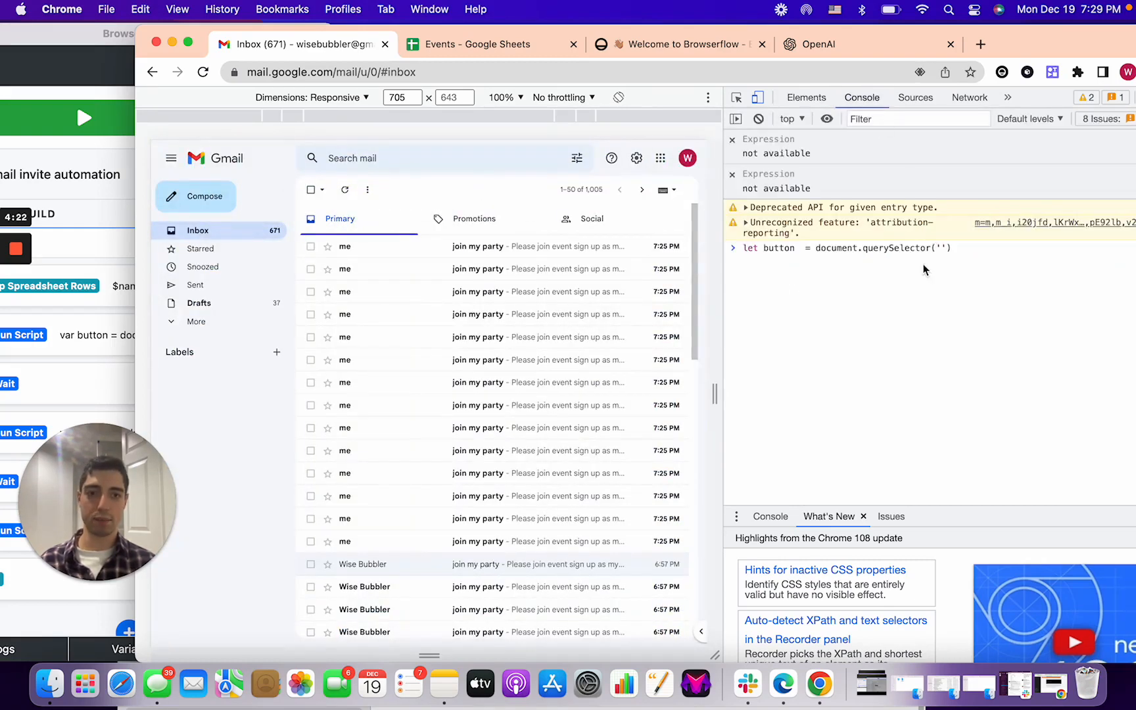
Run querySelector('.T-I.T-I-KE.L3') and button.click() to open a Gmail compose window.
type("T-I T-I-KE L3")
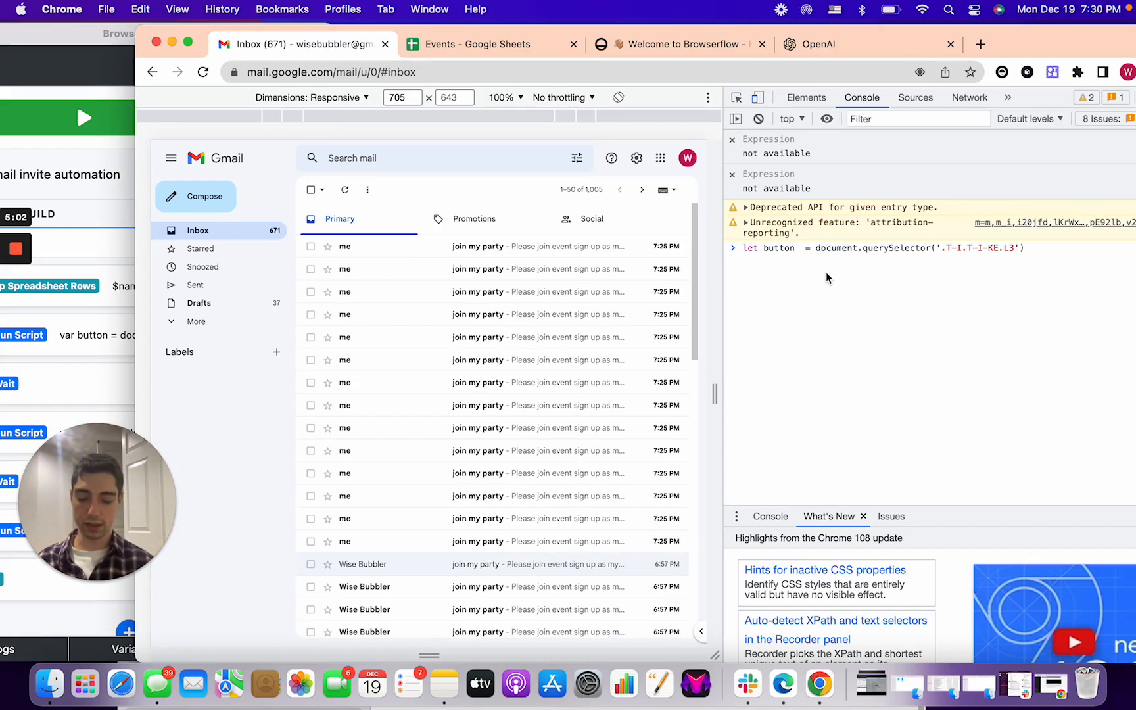
type("button")
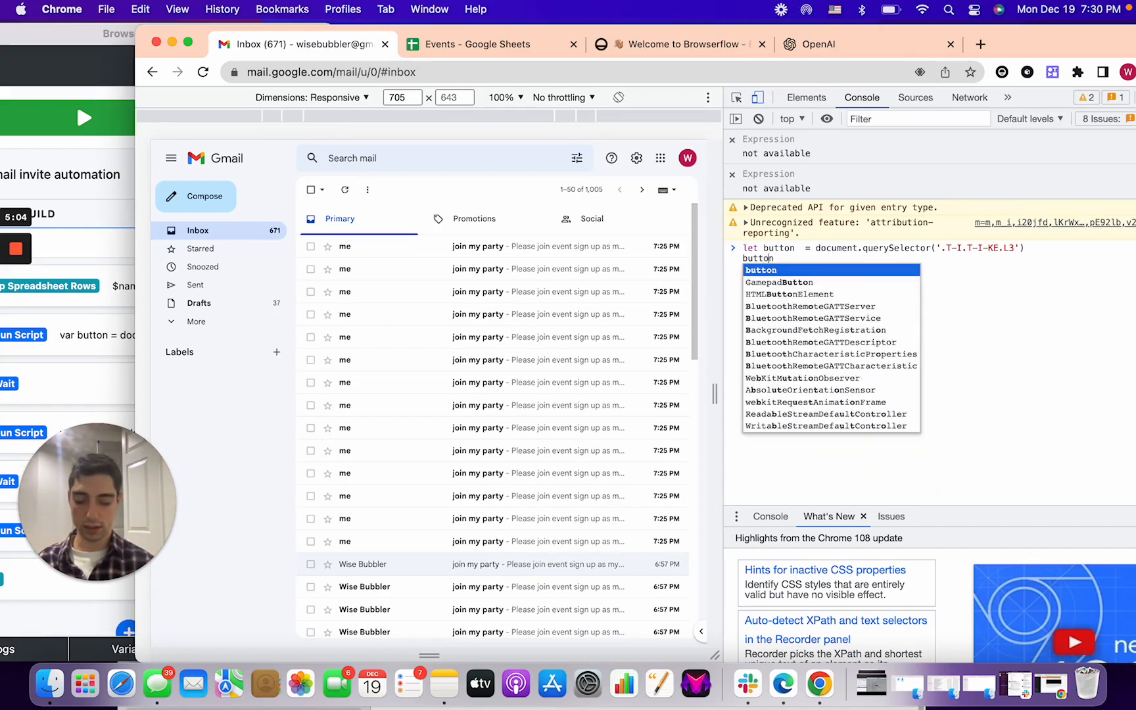
type(".click")
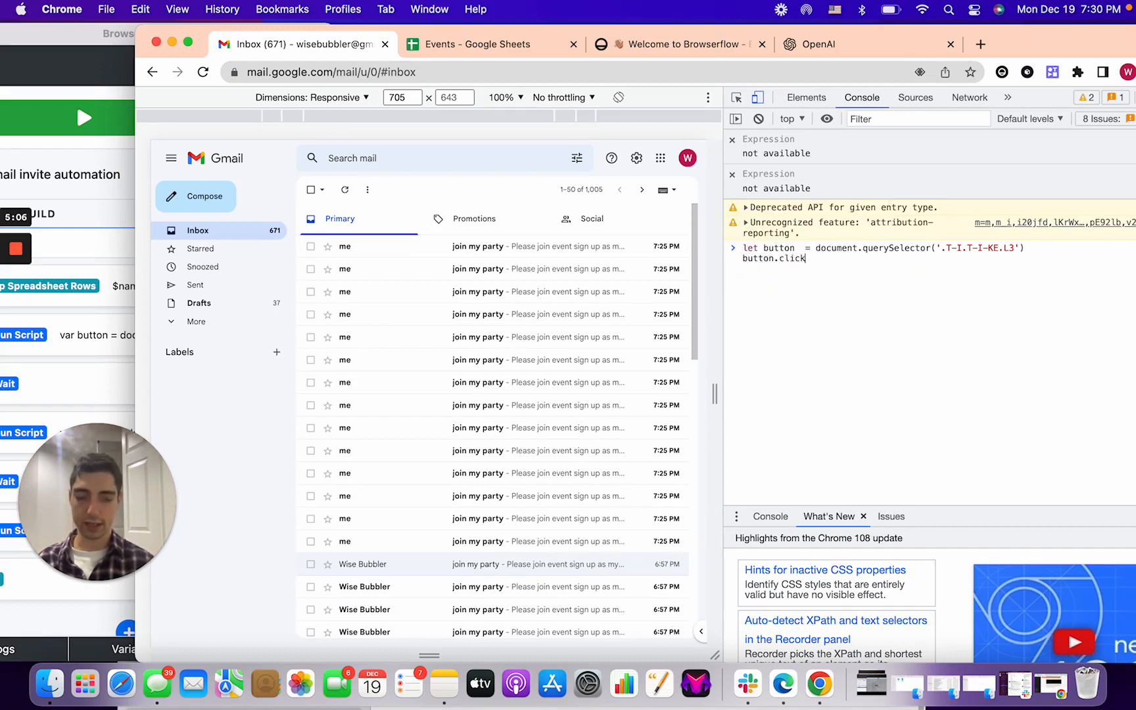
type("(")
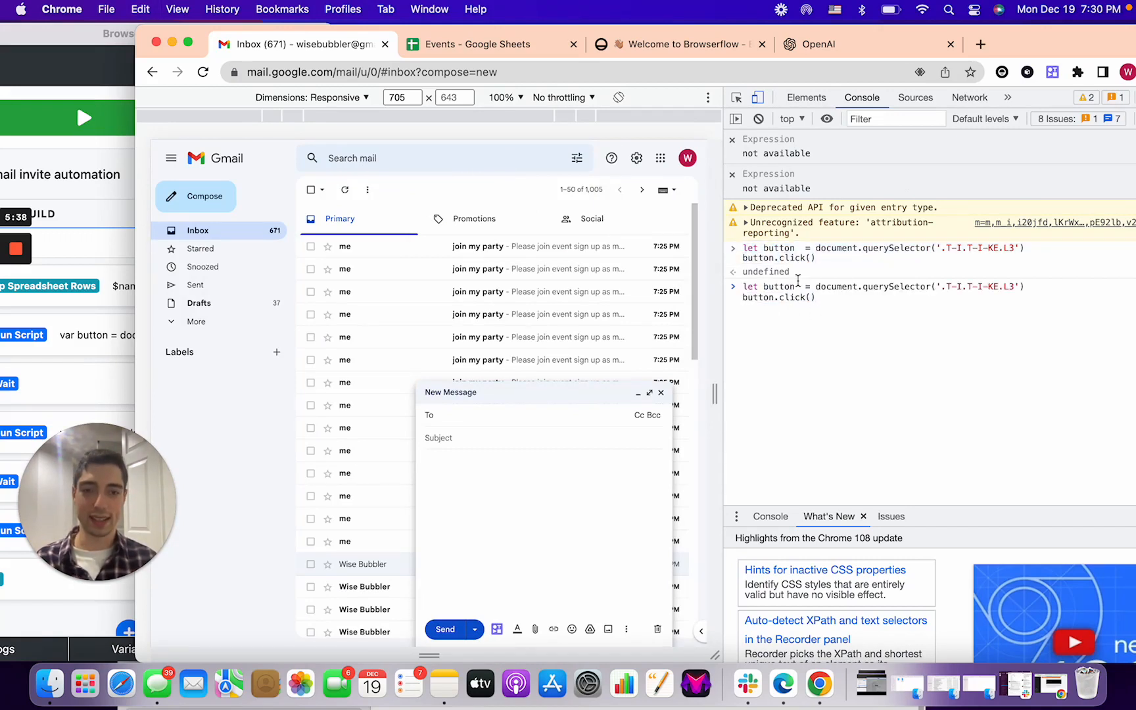
Rename the variable to searchbar and find the search input's class in Elements.
double_click(777, 287)
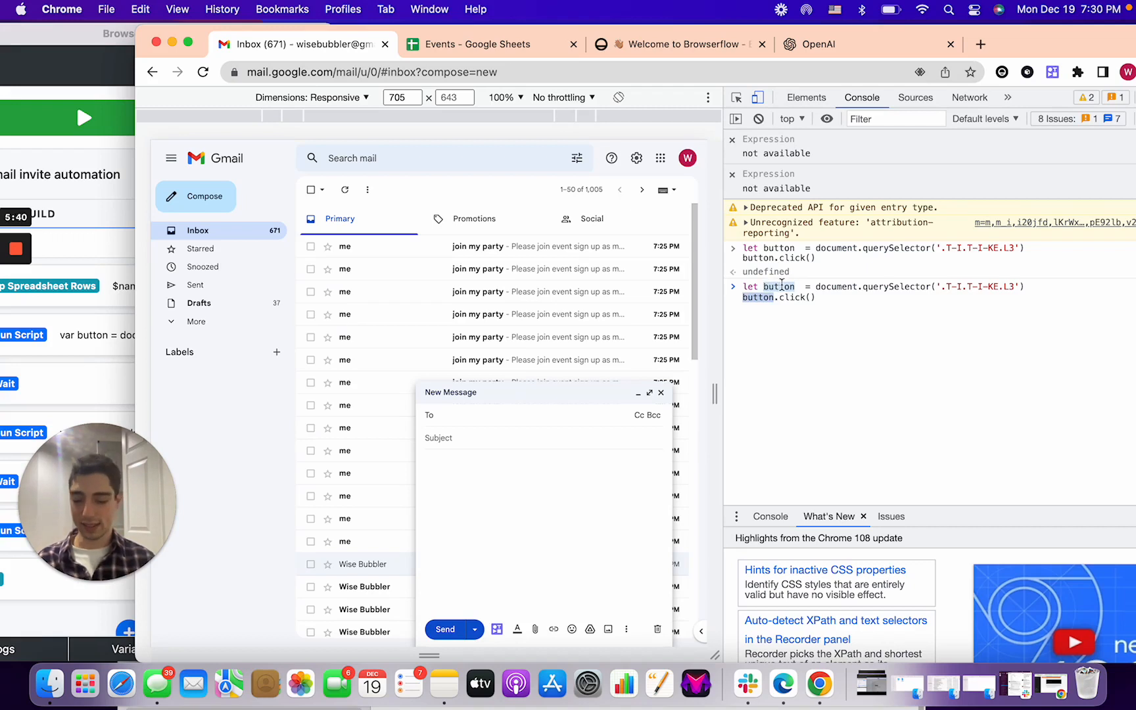
type("searchba")
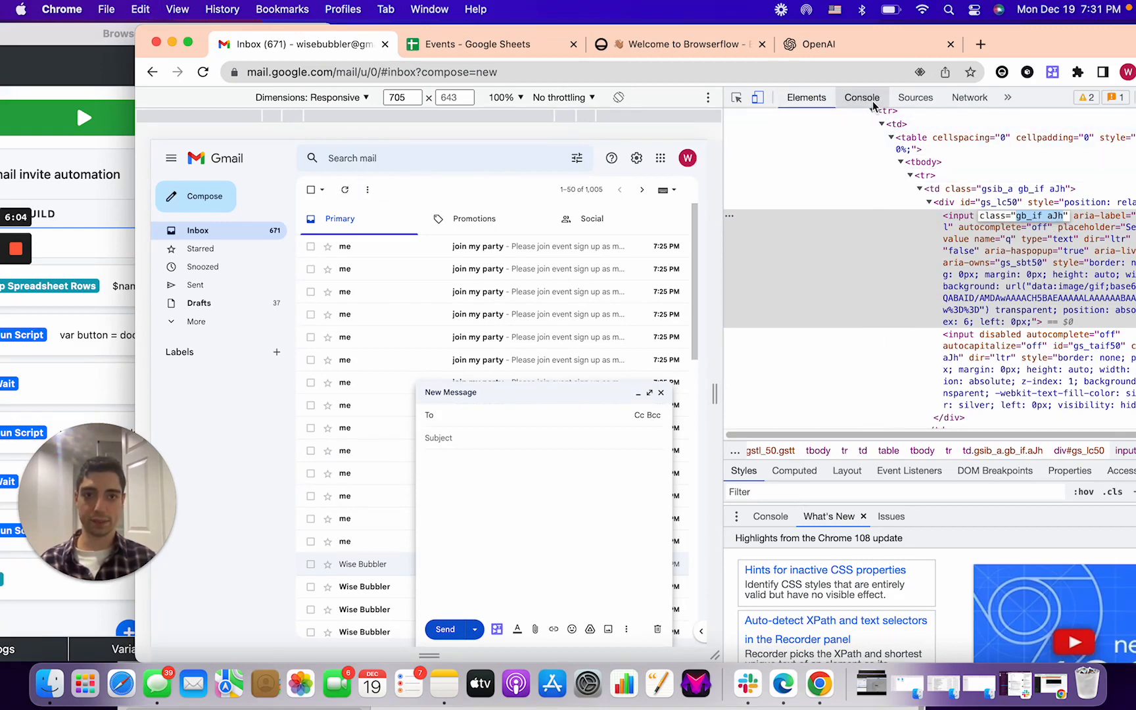
left_click(862, 97)
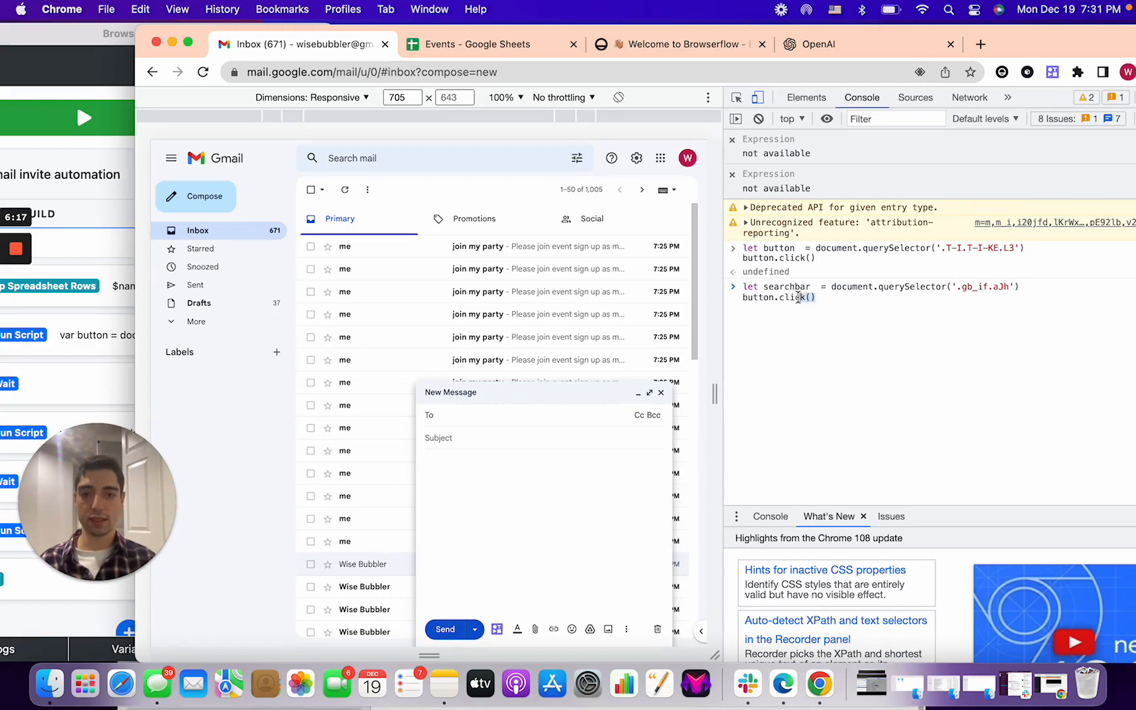
double_click(797, 297)
type("value = '")
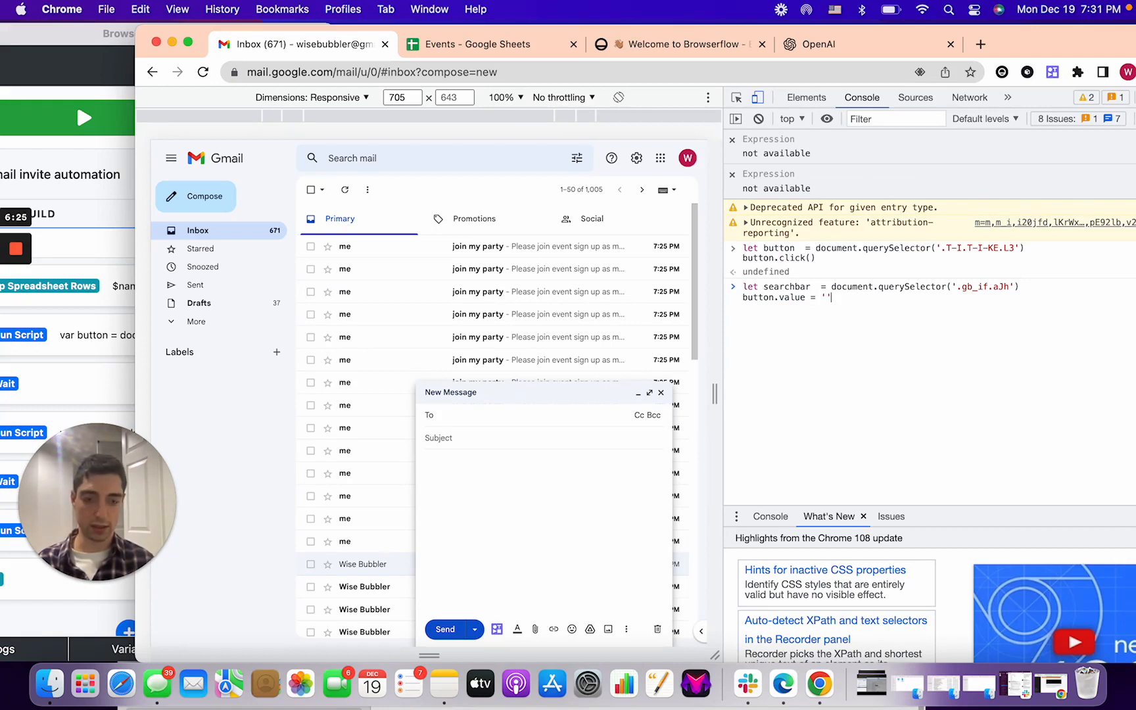
type("wi")
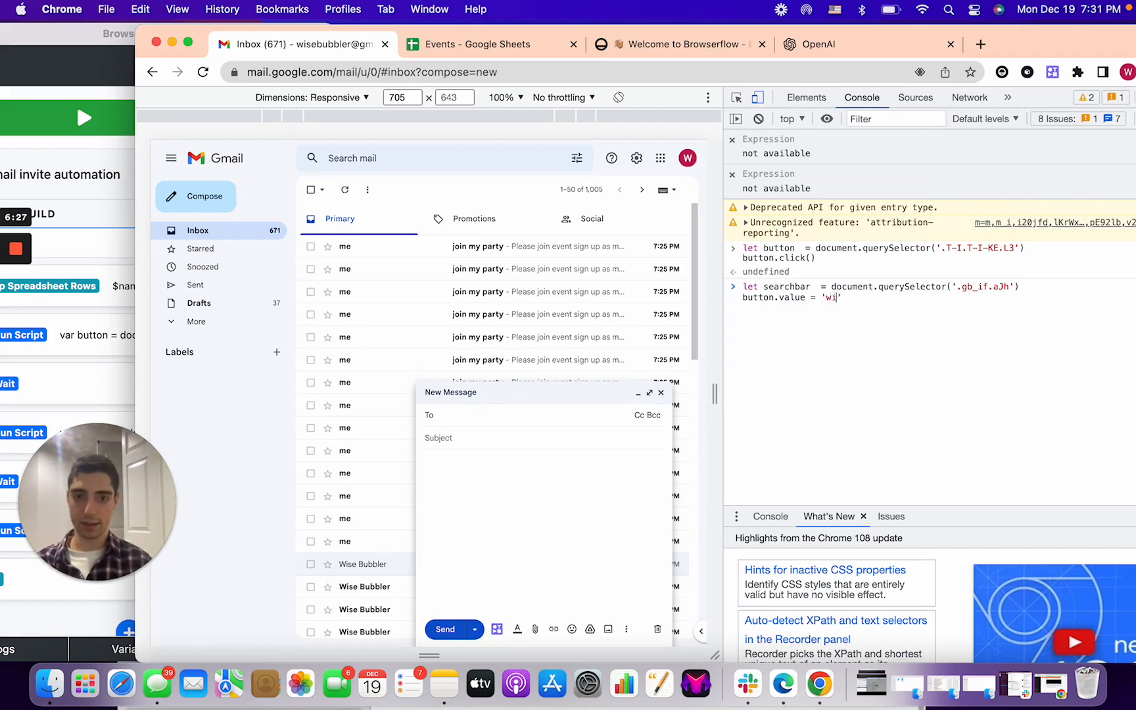
type("se")
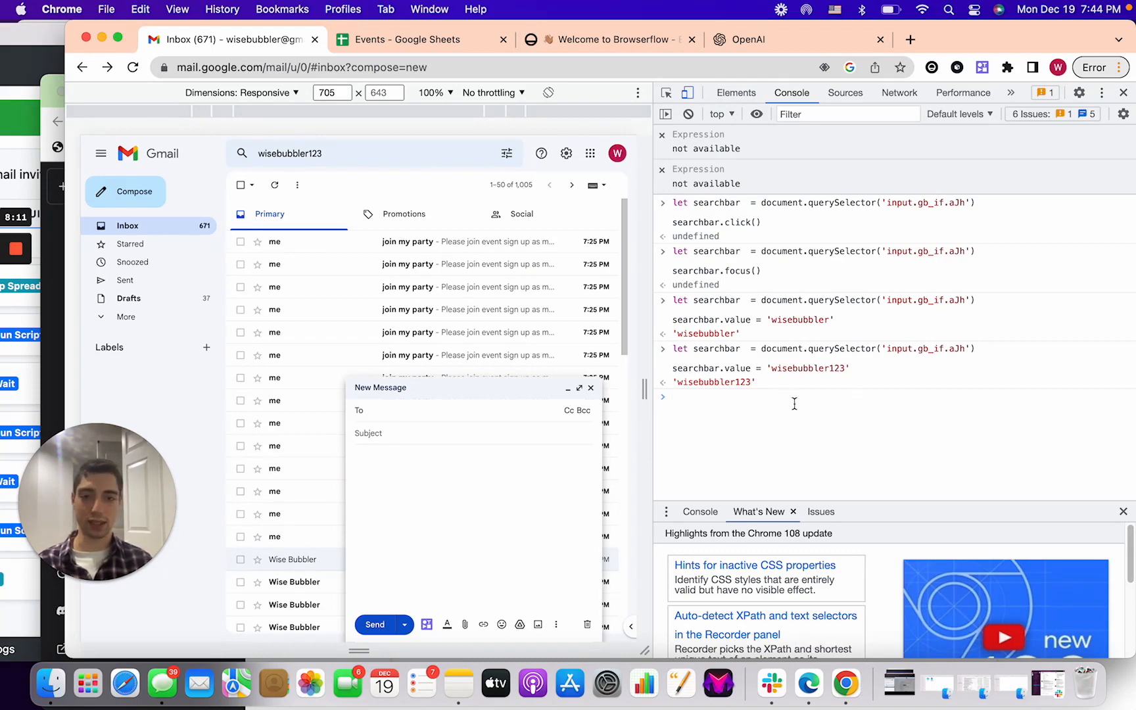
mouse_move(846, 681)
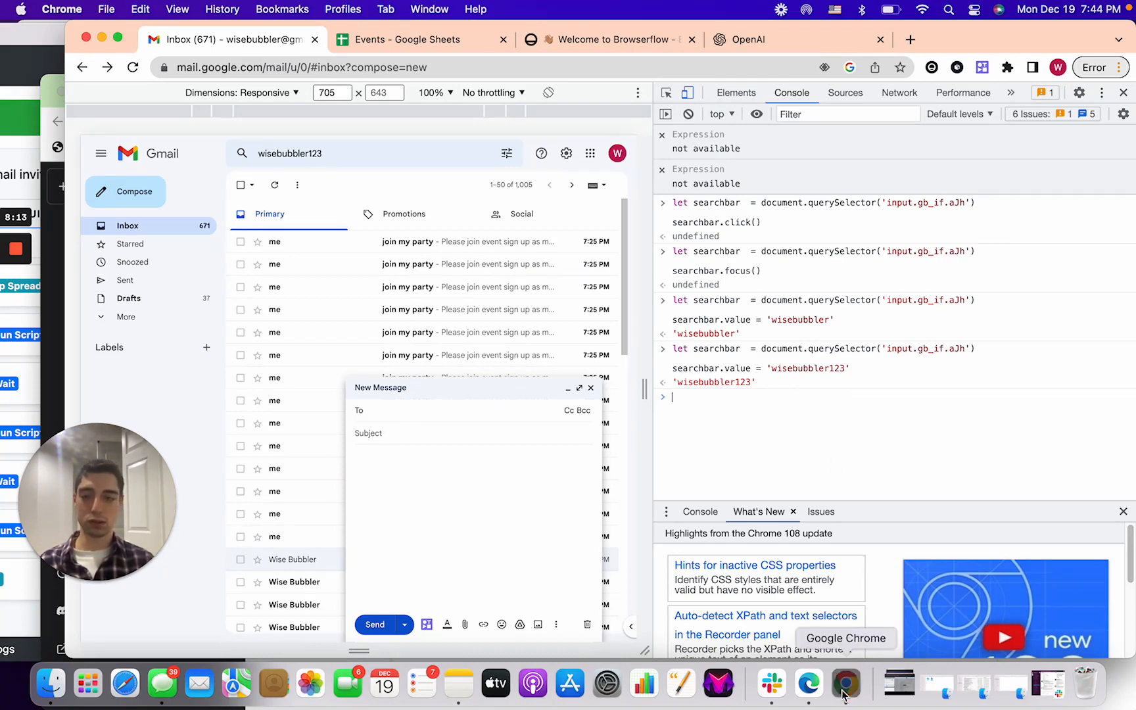
Ask ChatGPT 'javascript change an input'.
left_click(845, 683)
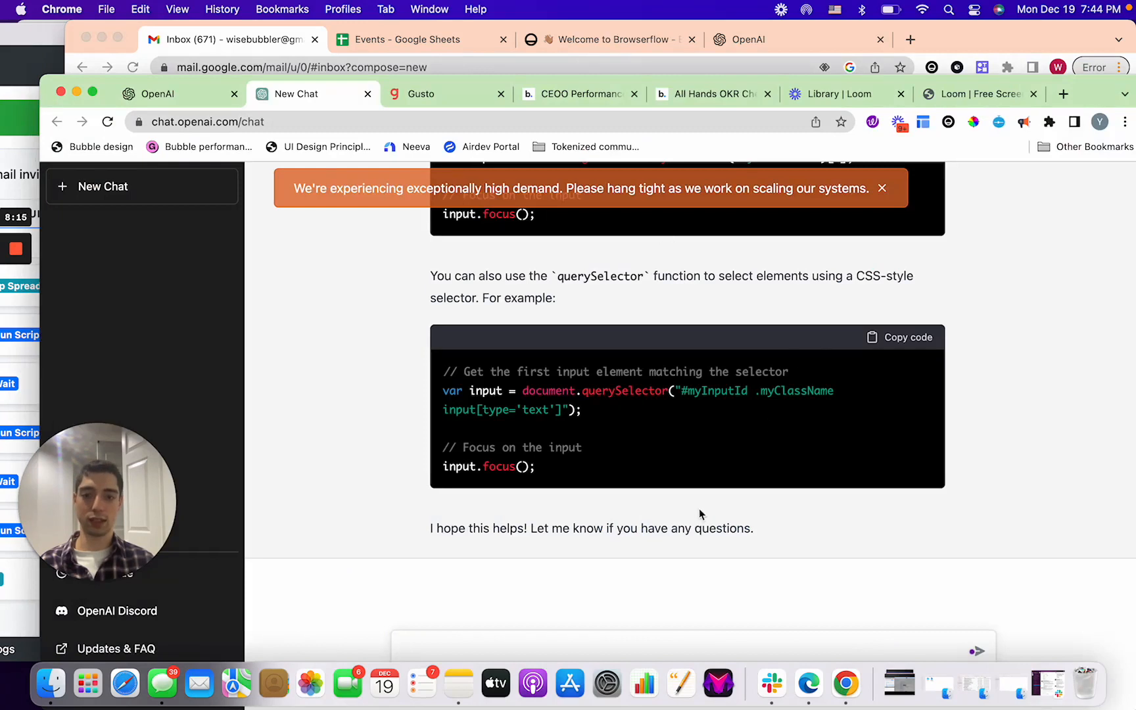
type("i")
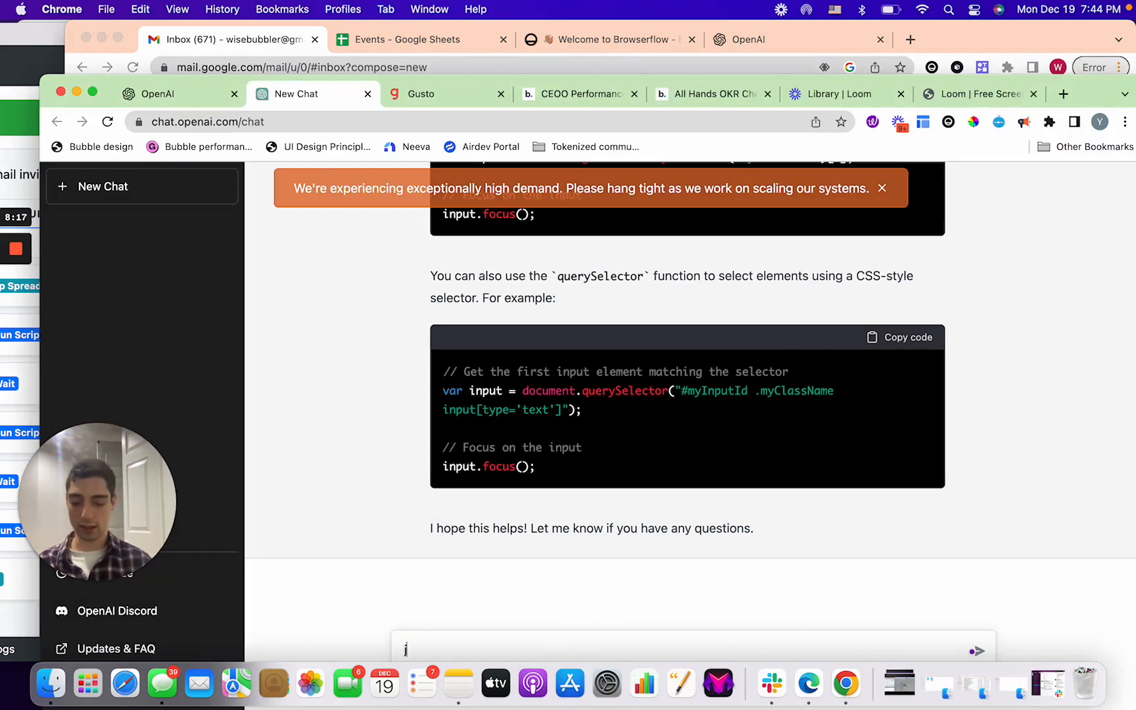
type("avascript")
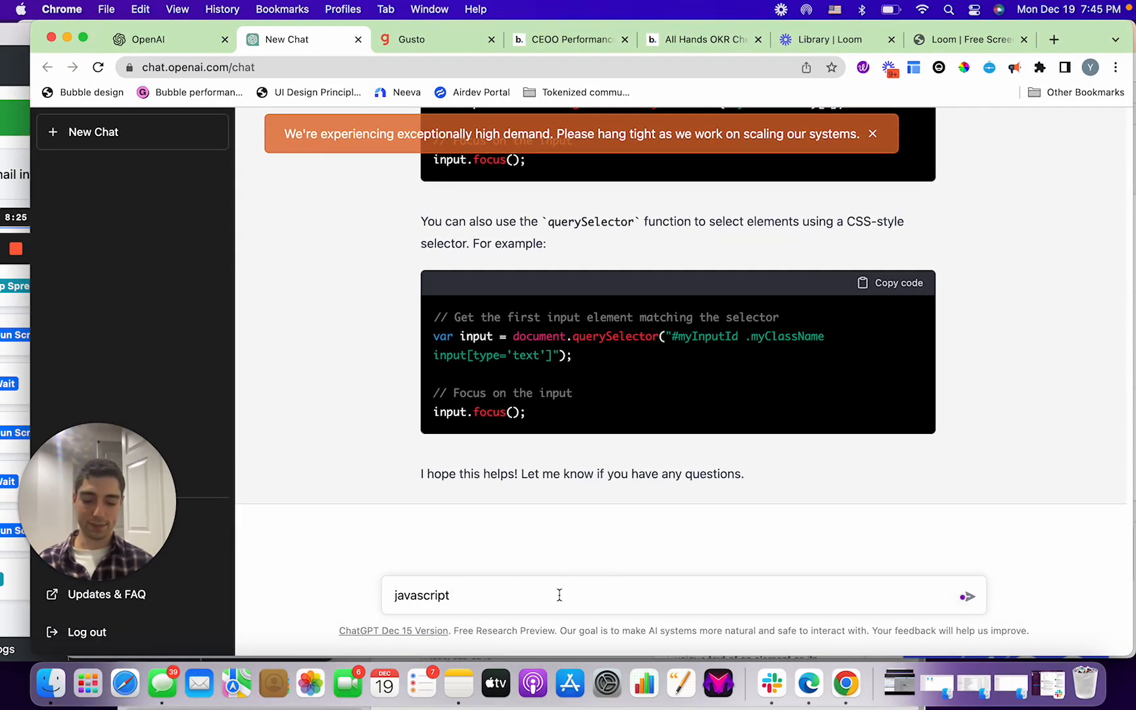
type("change an input")
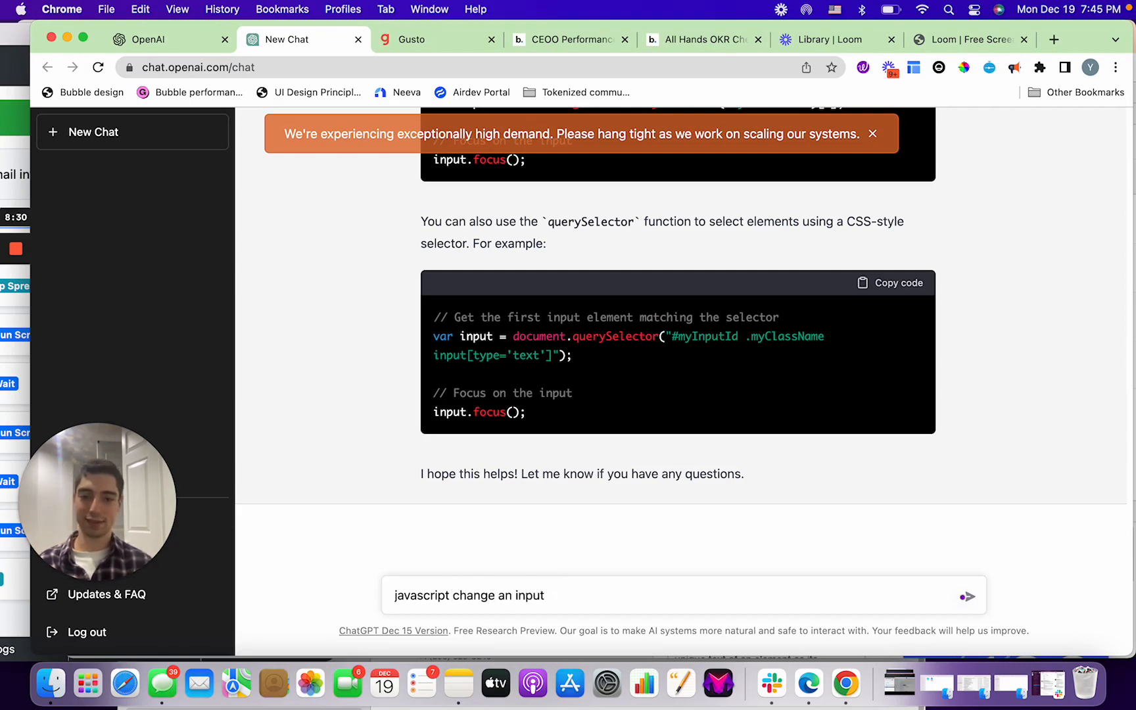
left_click(967, 594)
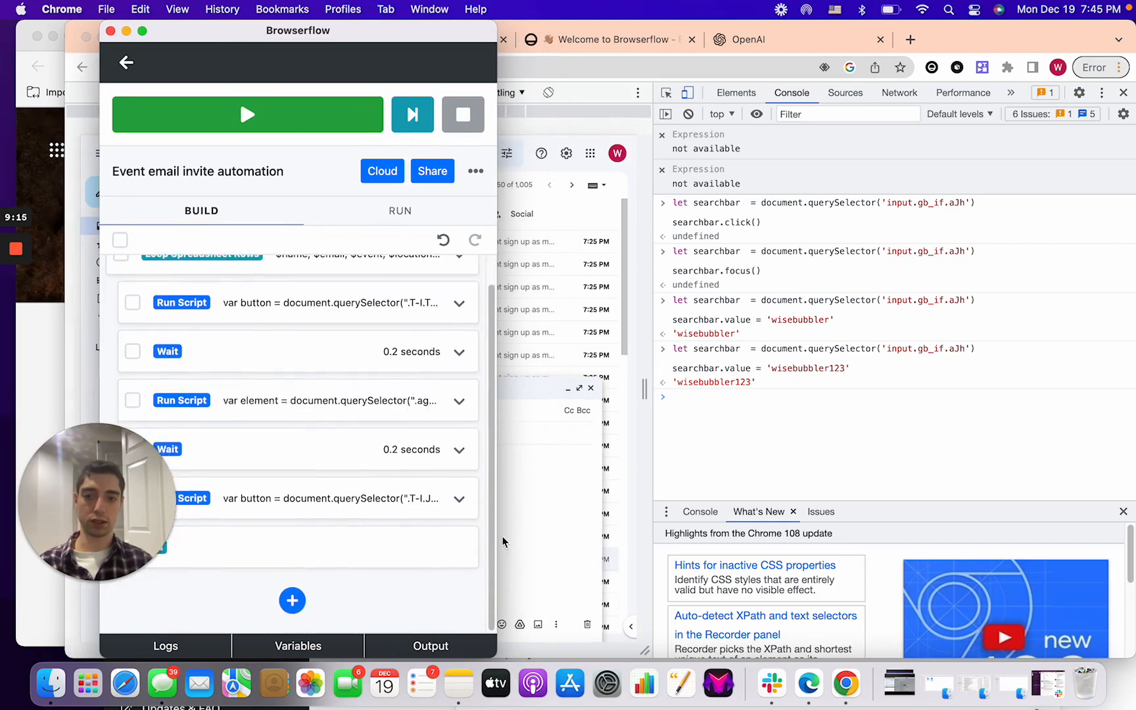
mouse_move(433, 599)
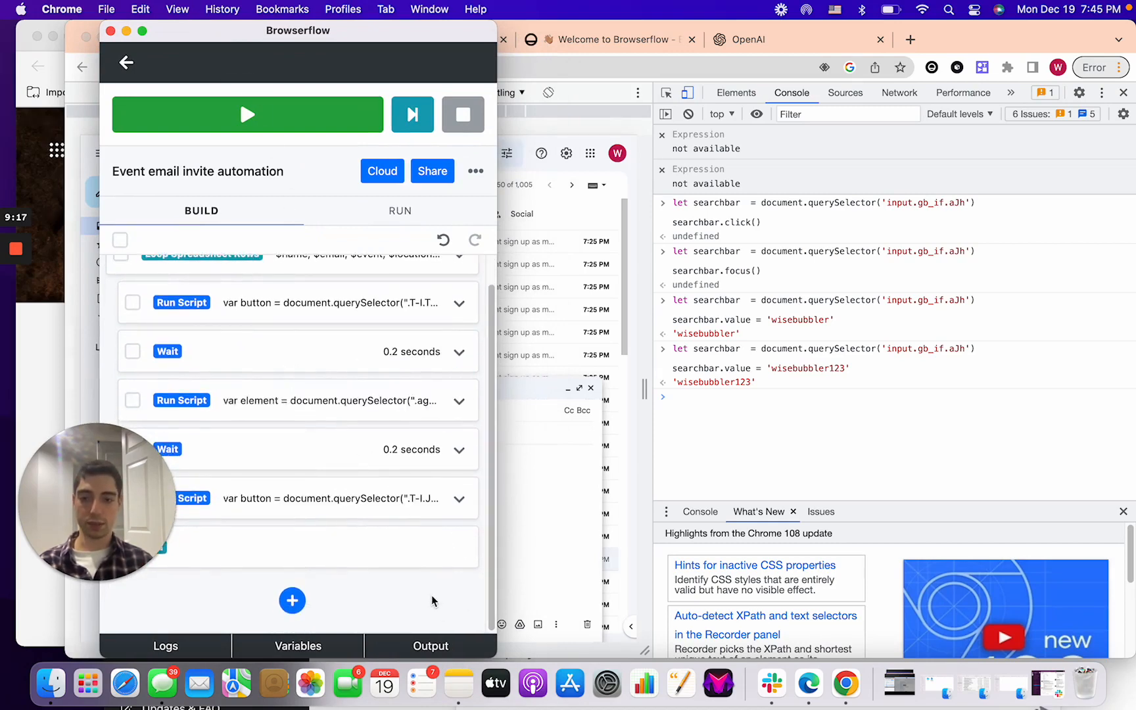
Append a new Run Script command at the end of the flow.
left_click(293, 602)
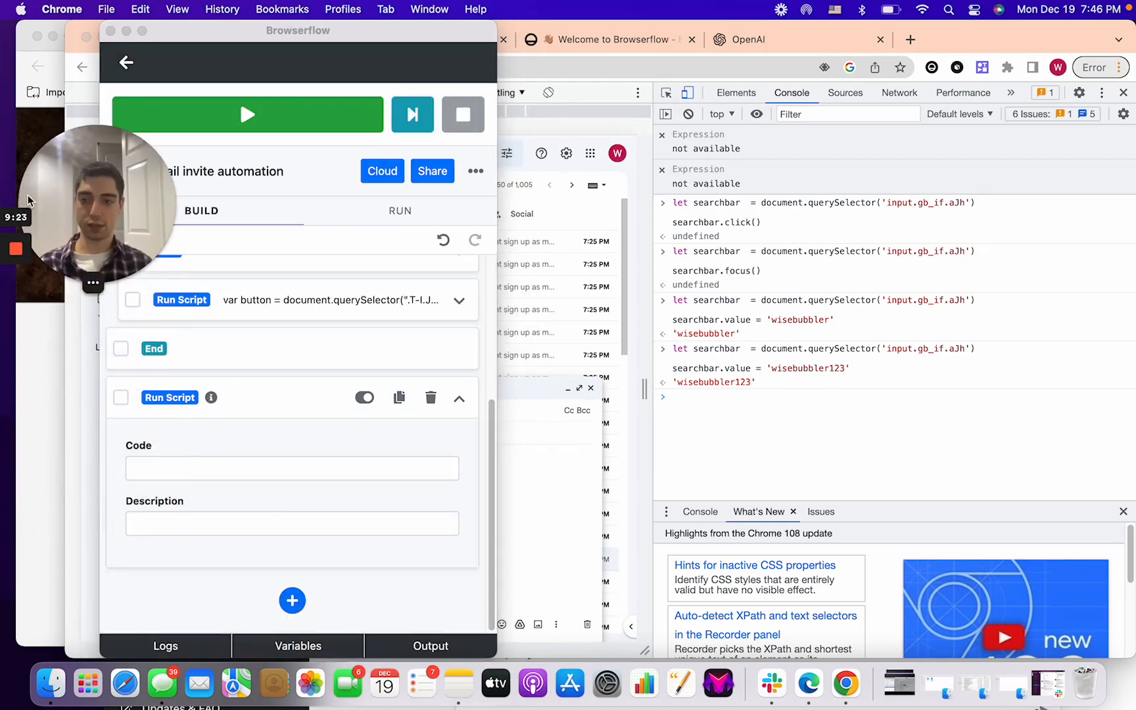
left_click(292, 468)
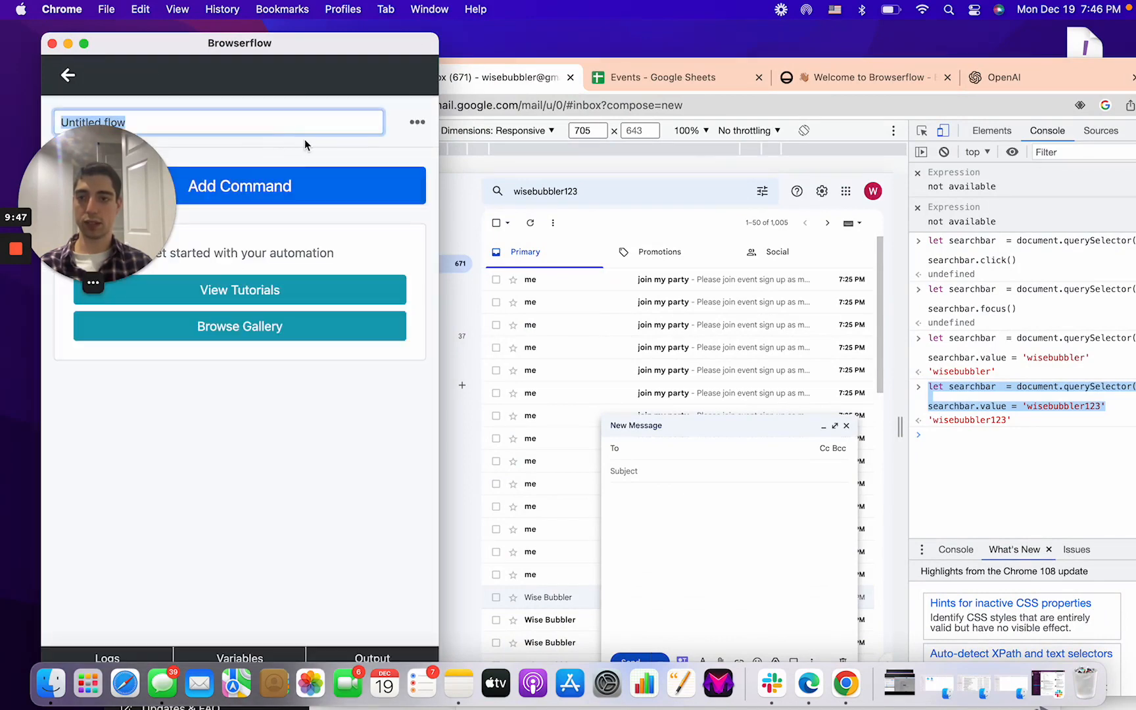
Name the flow 'test flow' and add a Run Script setting searchbar.value = 'wisebubbler1237557f'.
type("test flow")
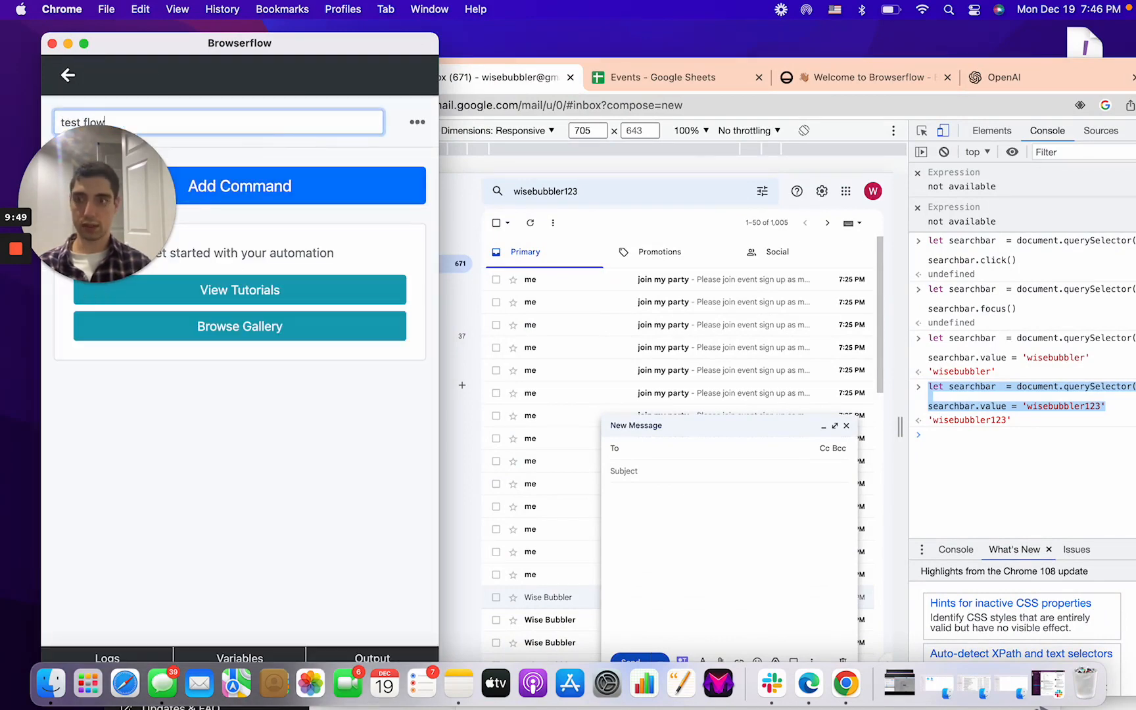
left_click(239, 185)
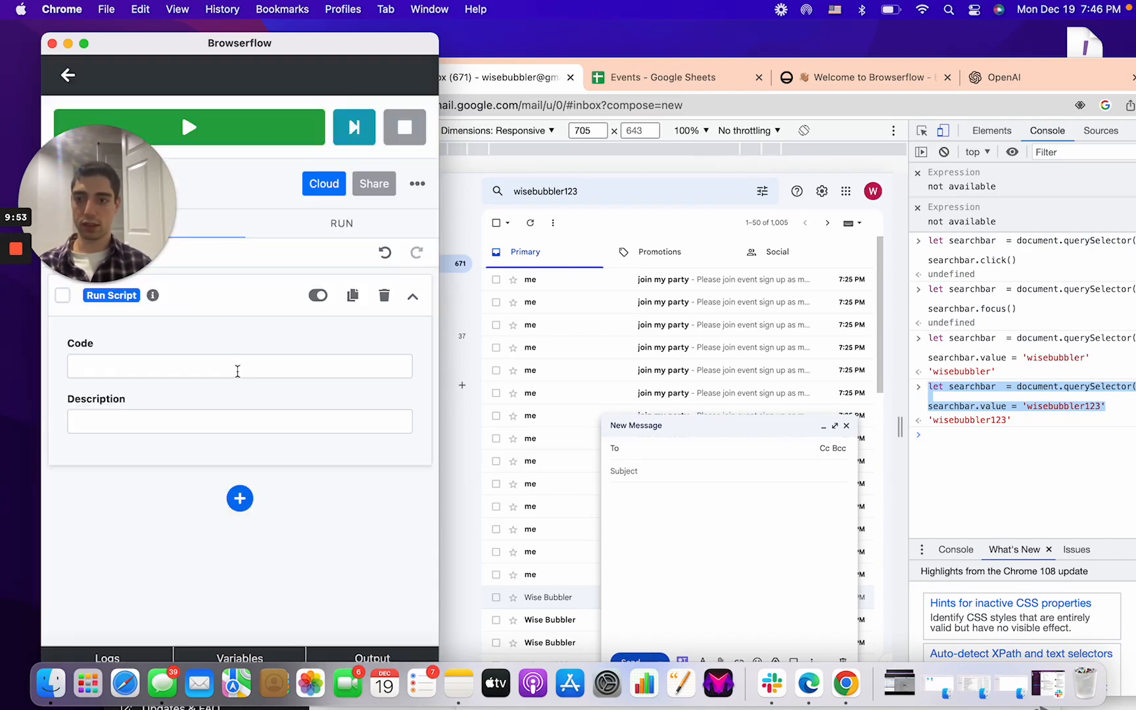
left_click(239, 366)
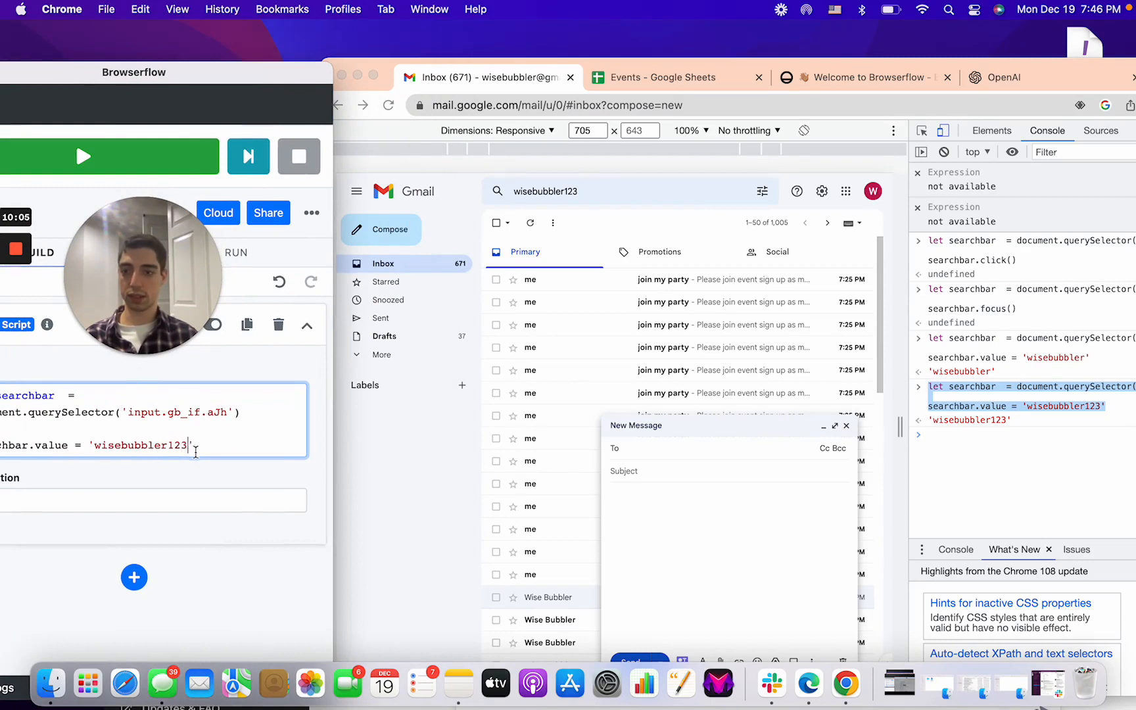
type("7557f")
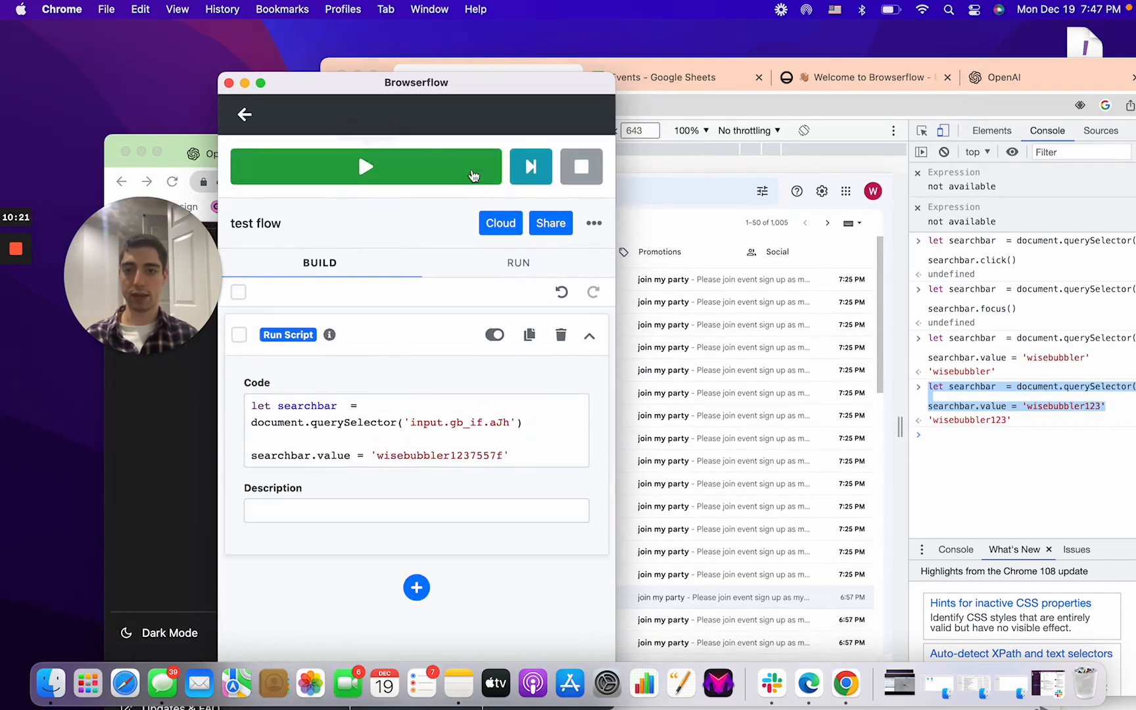
mouse_move(384, 343)
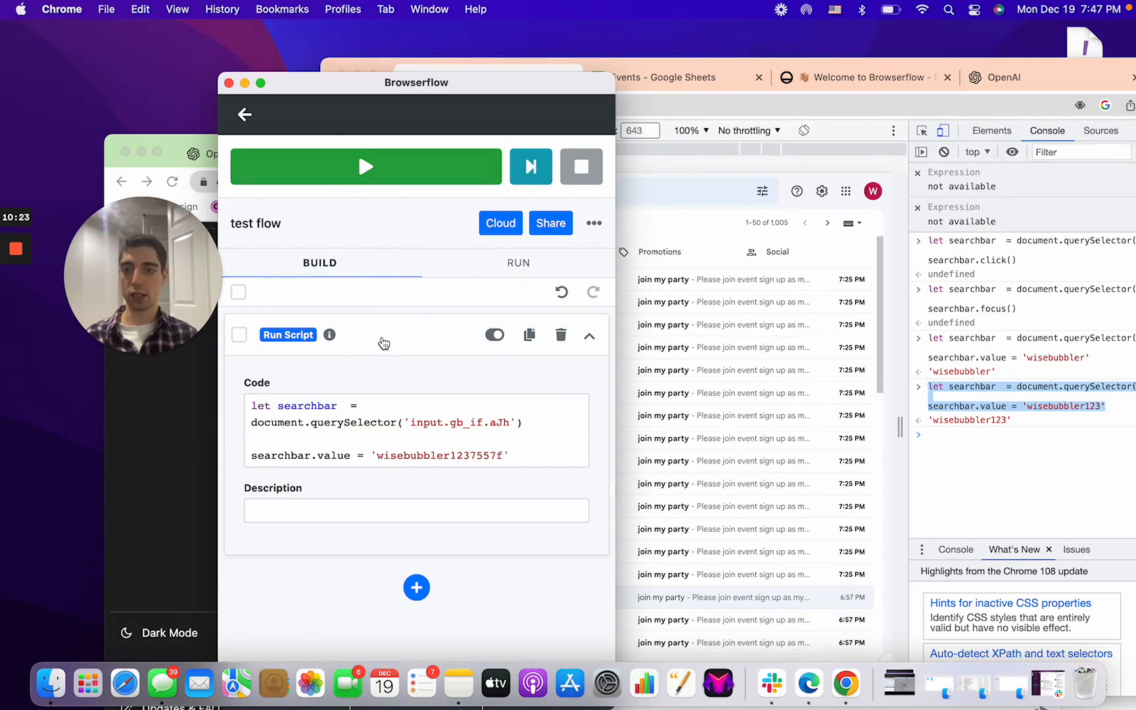
left_click(415, 588)
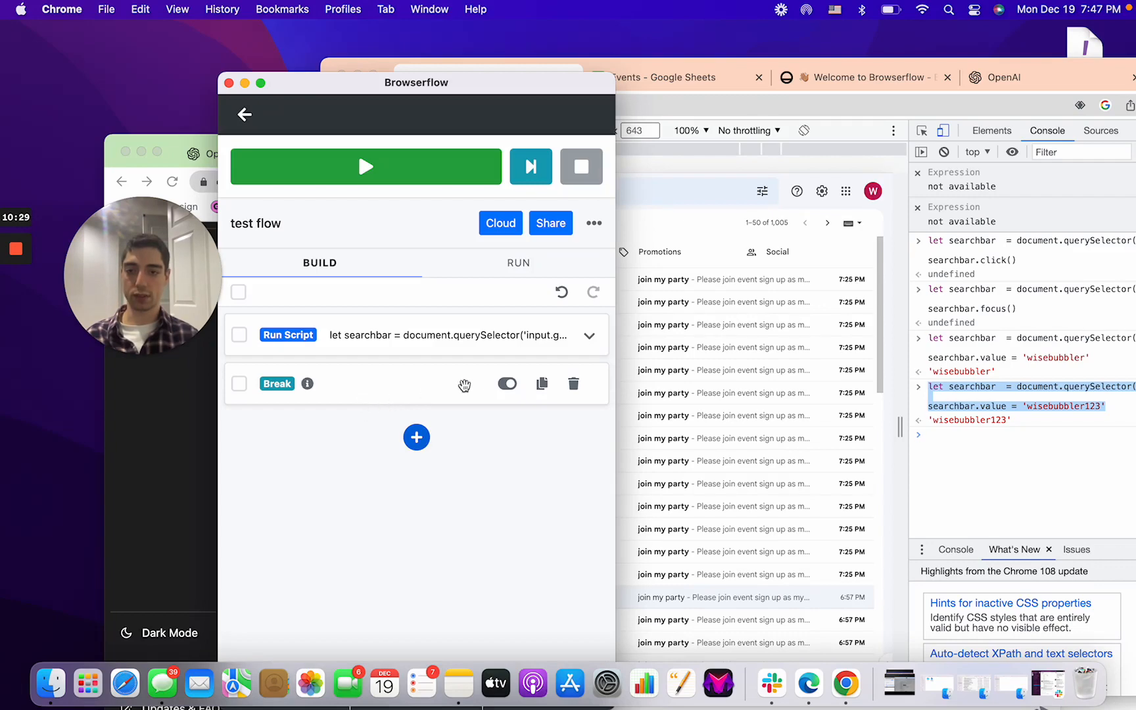
mouse_move(575, 385)
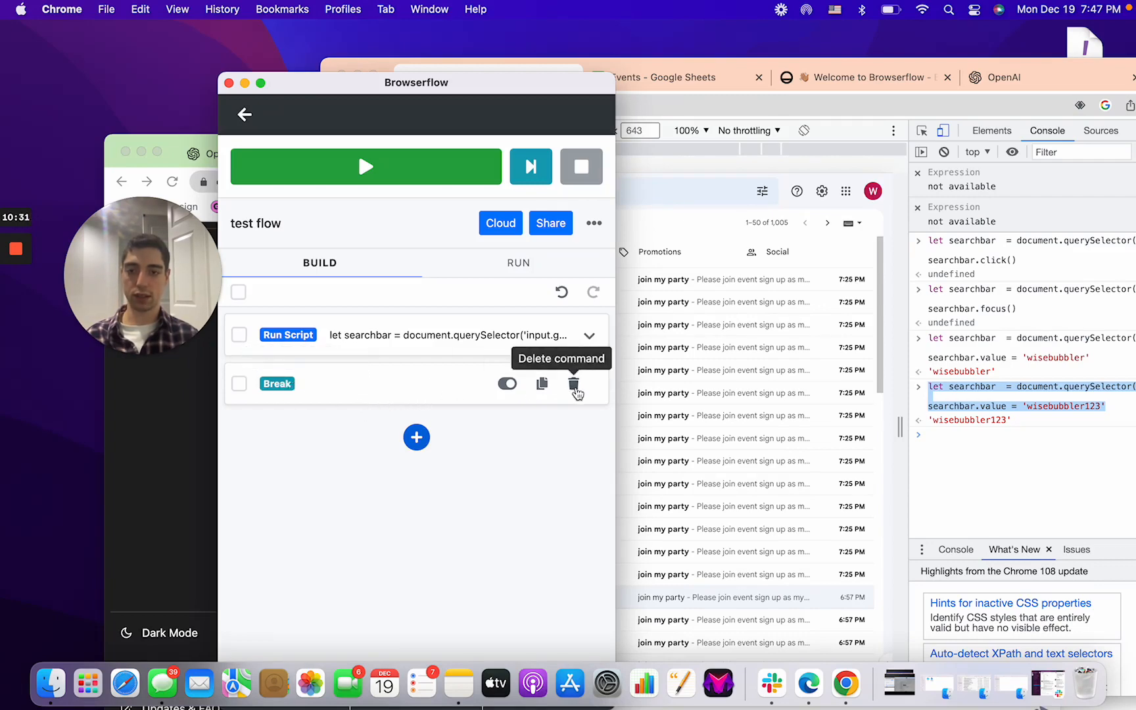
Add a 0.2-second Wait command to the test flow and return to the flows list.
type("wa")
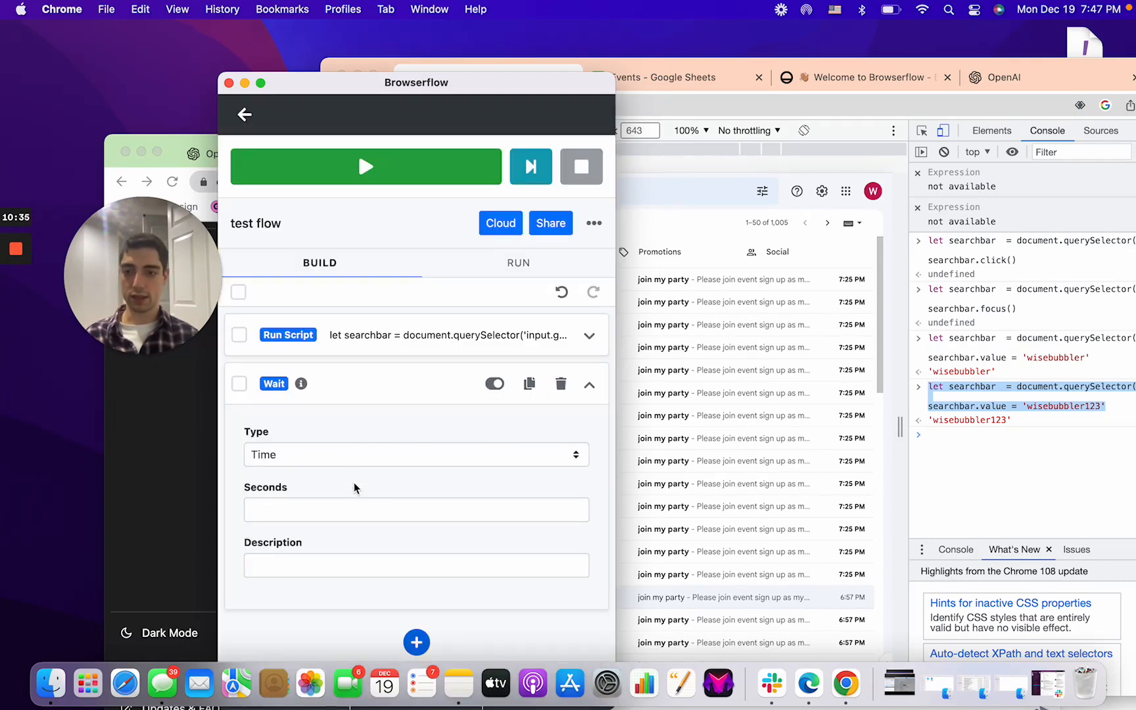
type("0.")
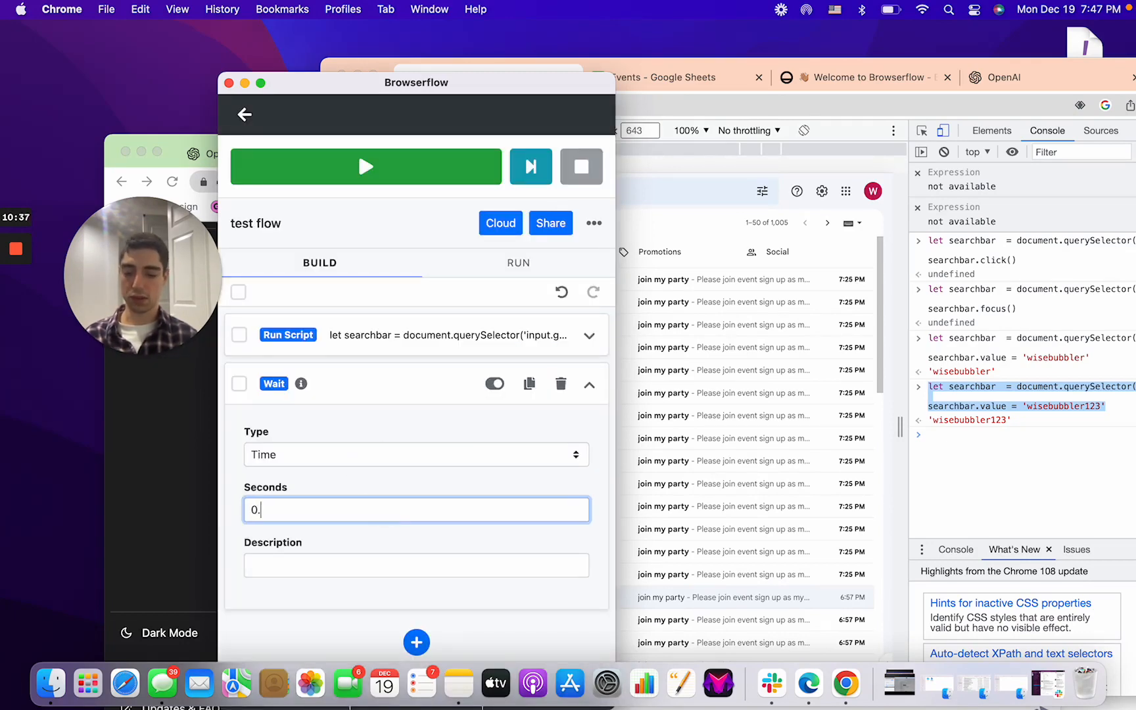
left_click(590, 383)
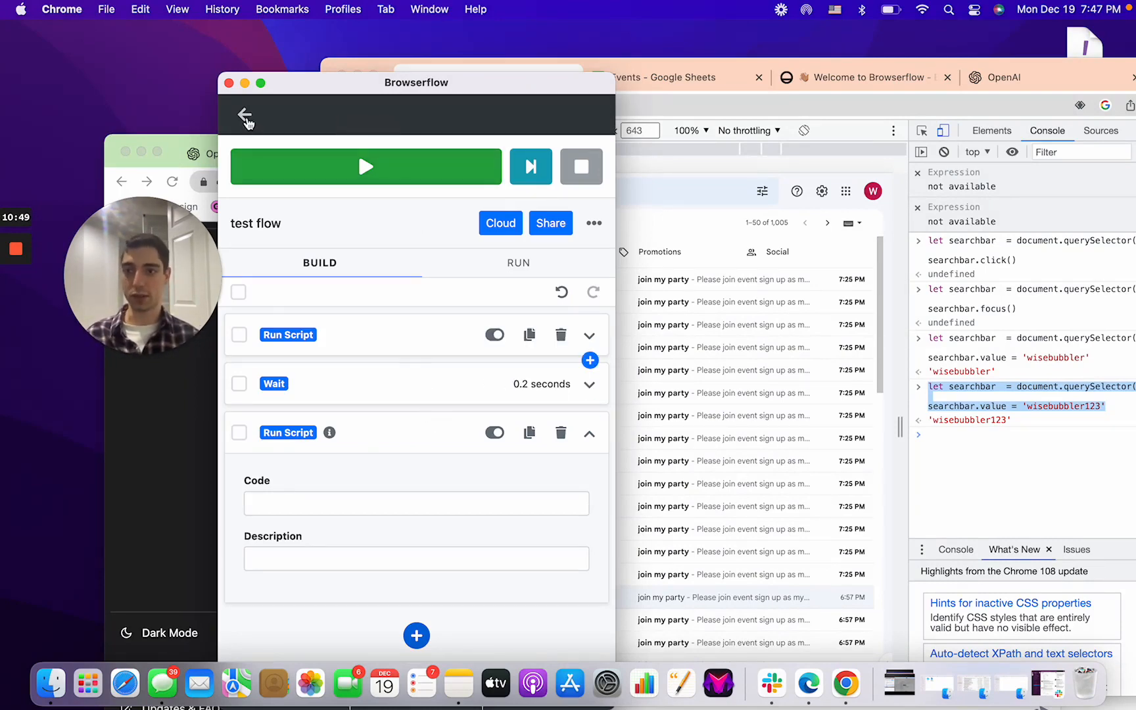
left_click(247, 116)
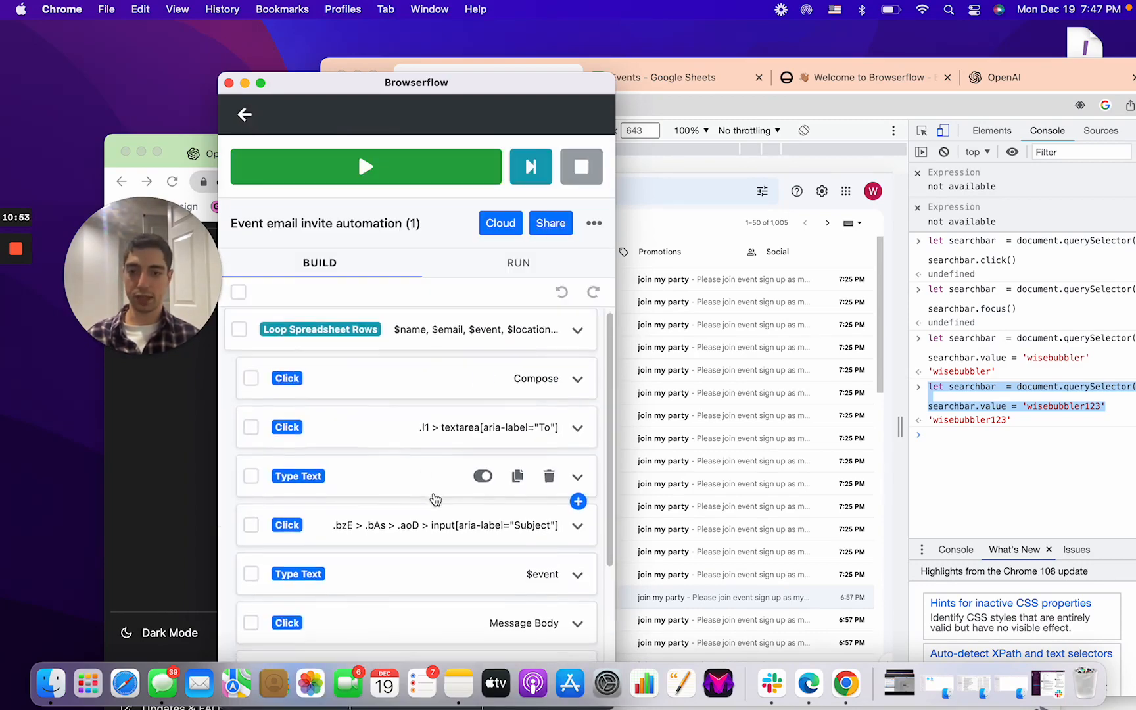
scroll("down", 3)
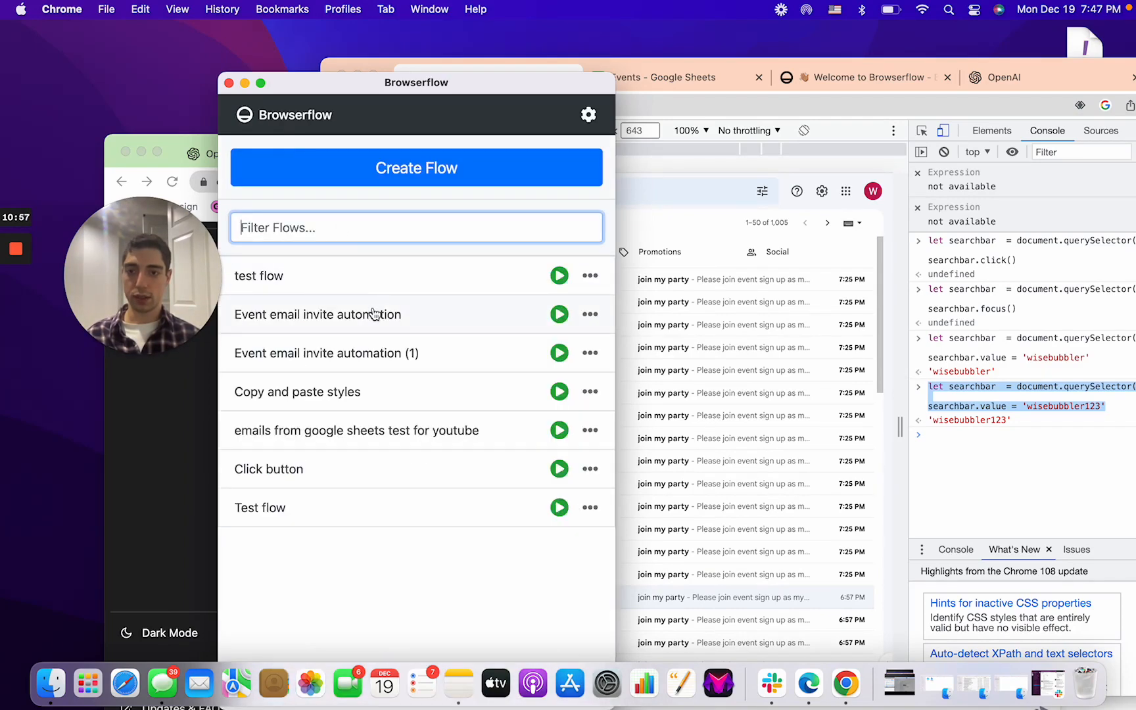
Open the Event email invite automation flow and inspect the first selector in its Run Script code.
left_click(317, 314)
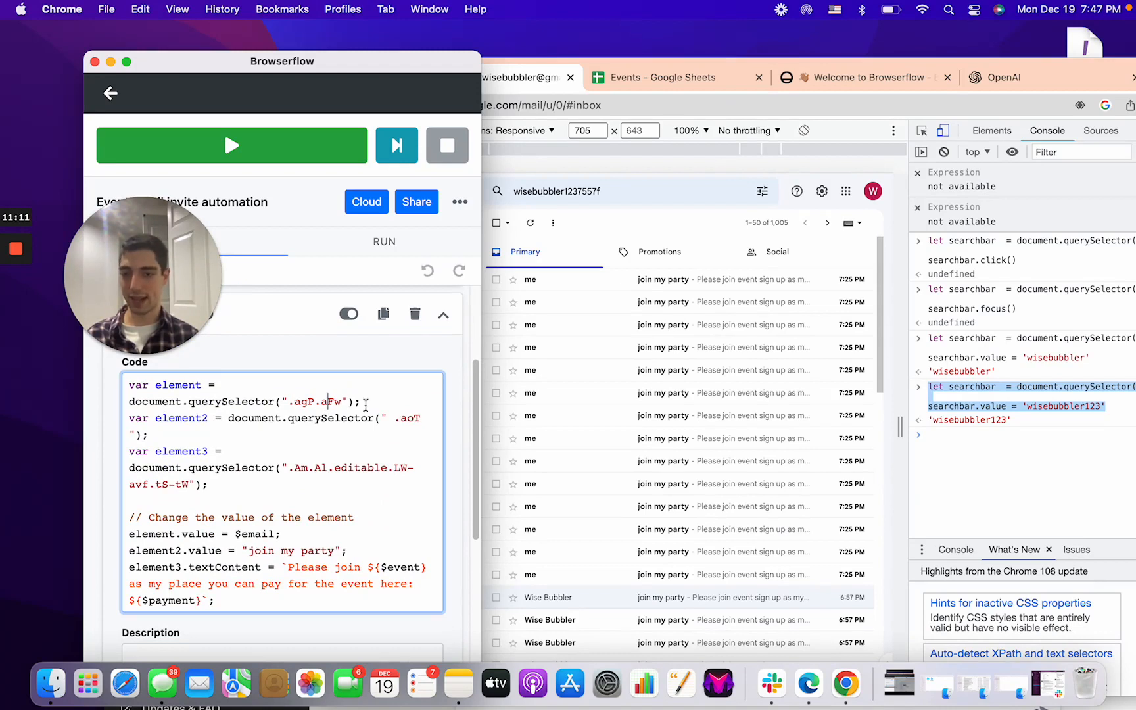
double_click(409, 418)
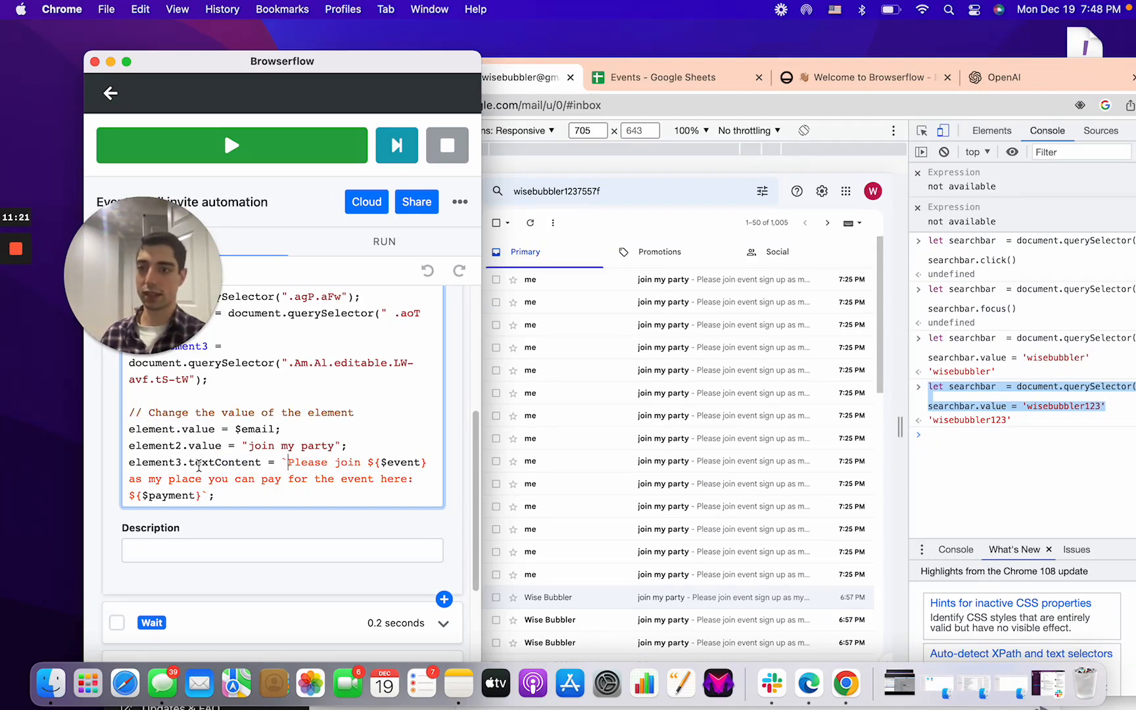
mouse_move(846, 683)
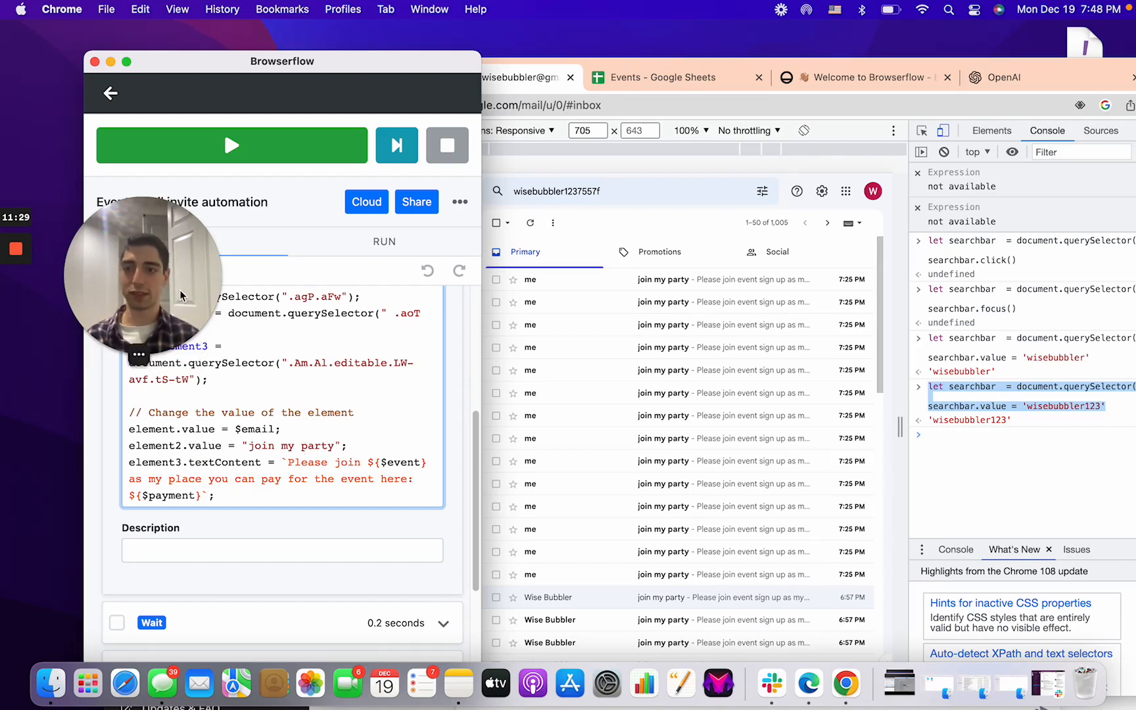
mouse_move(845, 682)
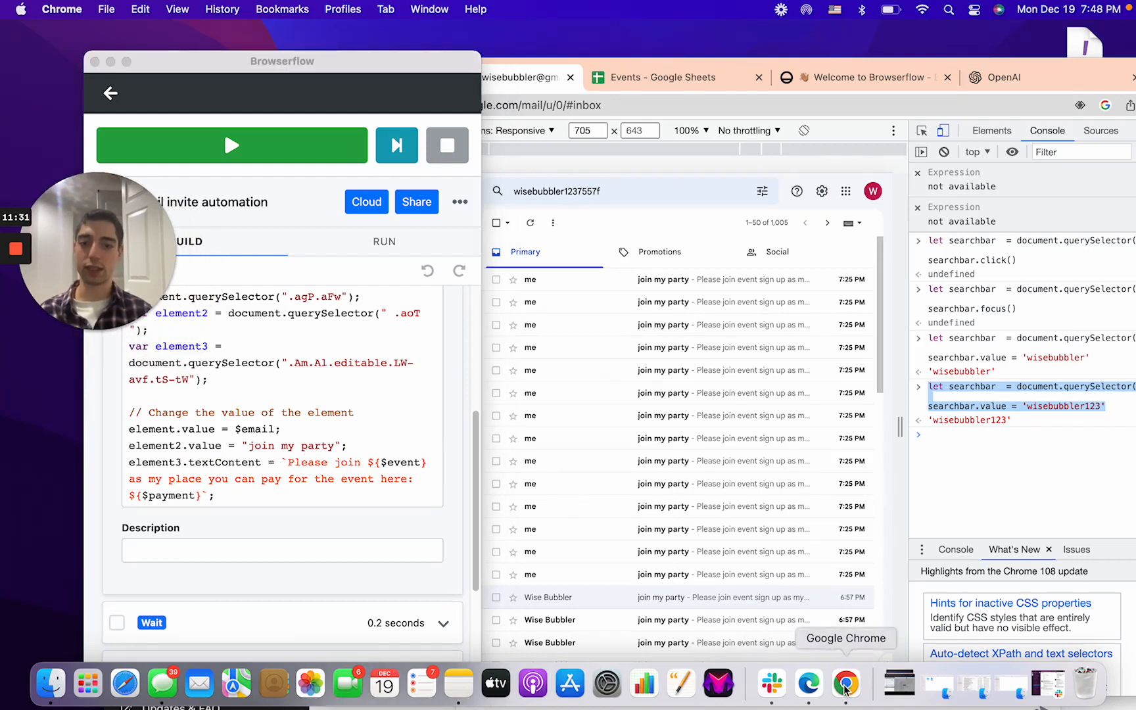
Switch to the ChatGPT window and ask 'how to clear an input'.
right_click(846, 683)
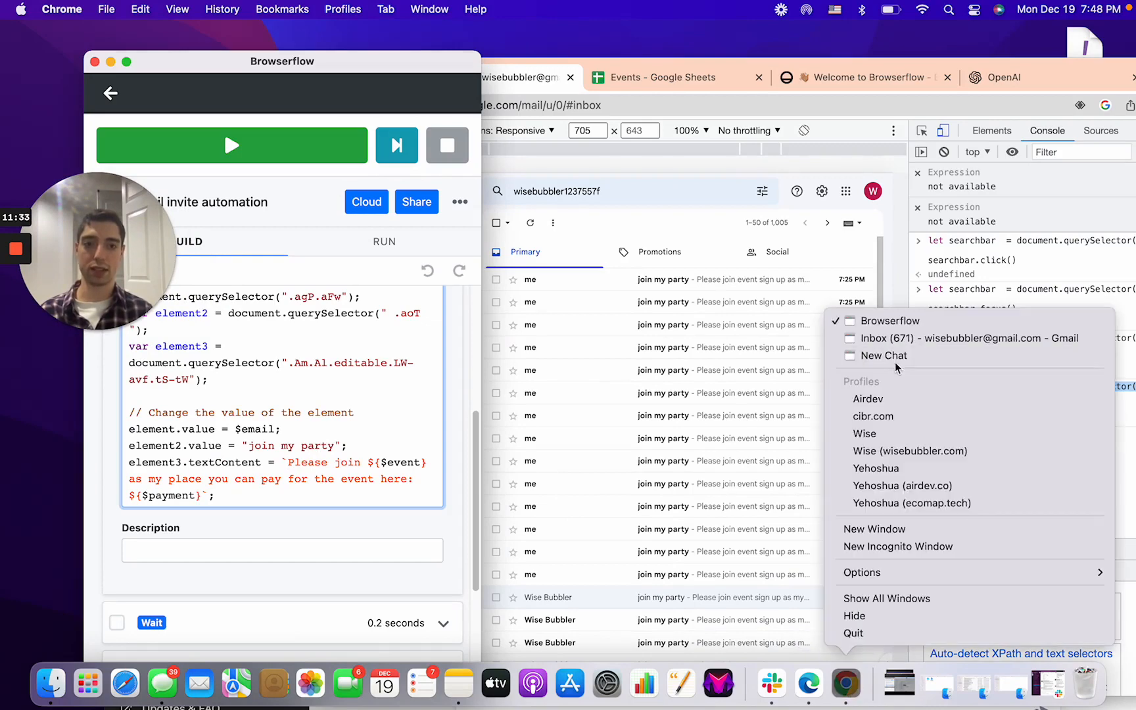
left_click(885, 355)
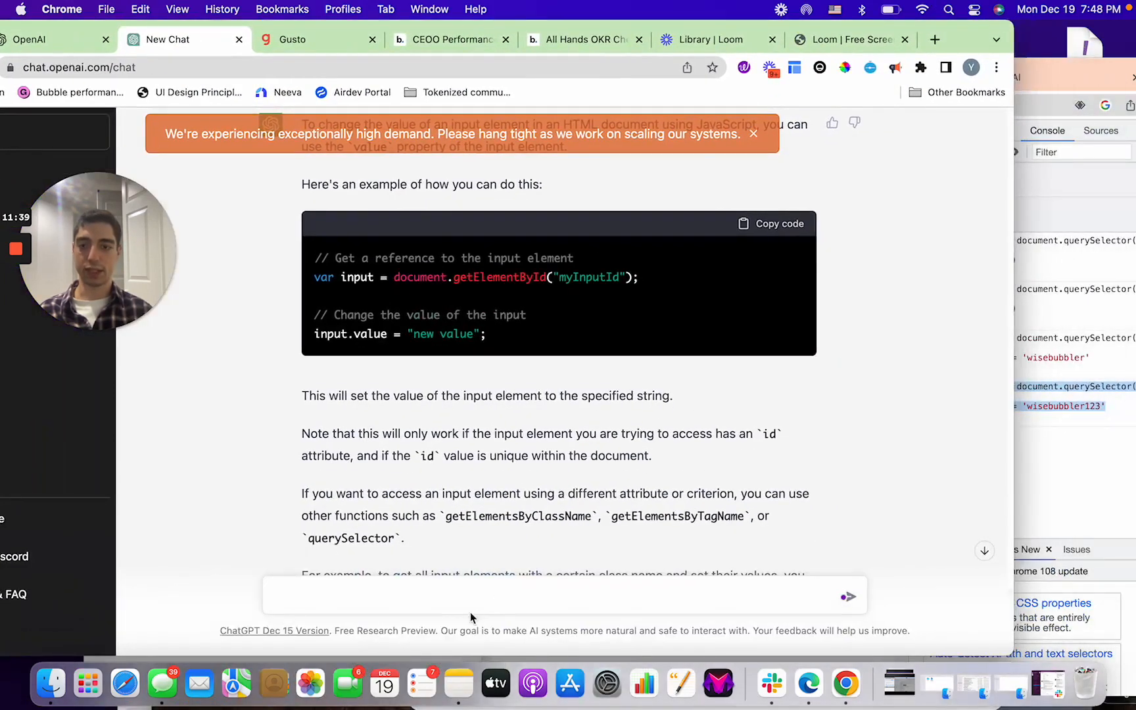
type("how to clear na")
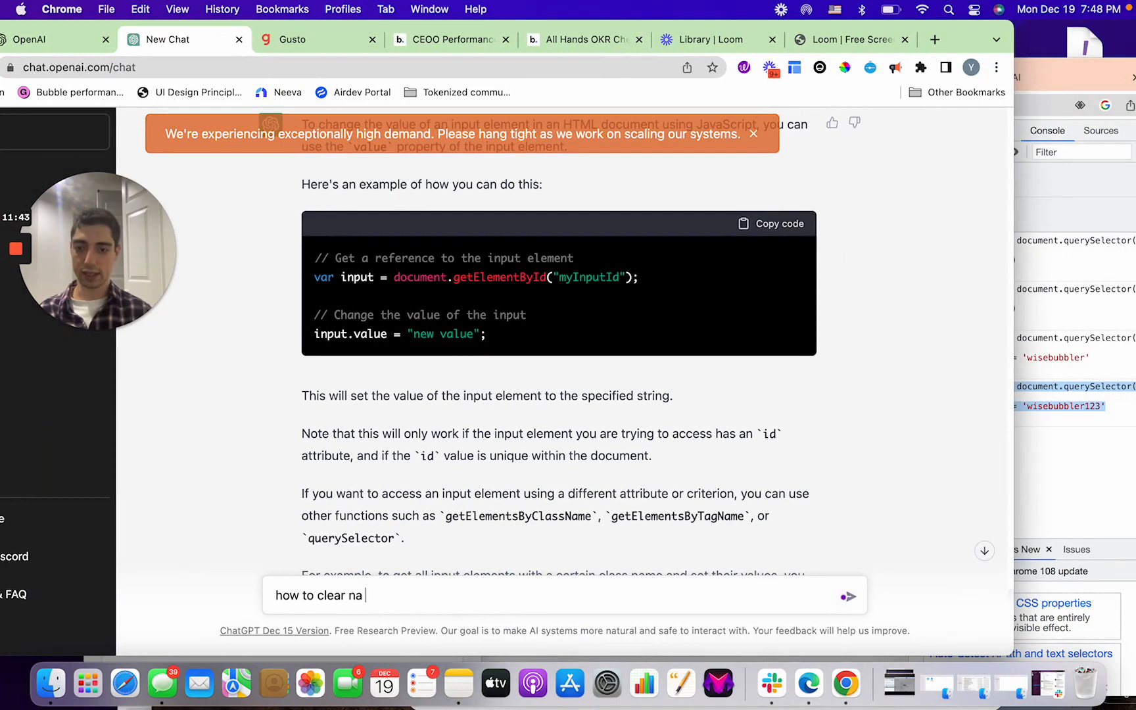
type("n input")
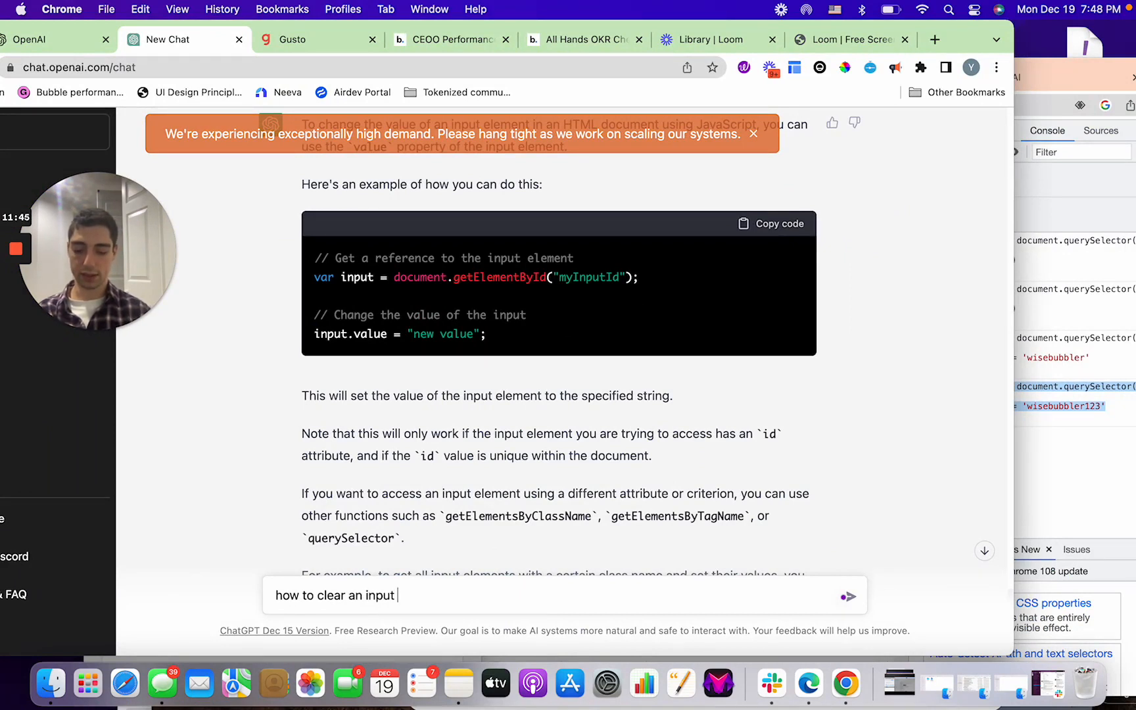
left_click(847, 596)
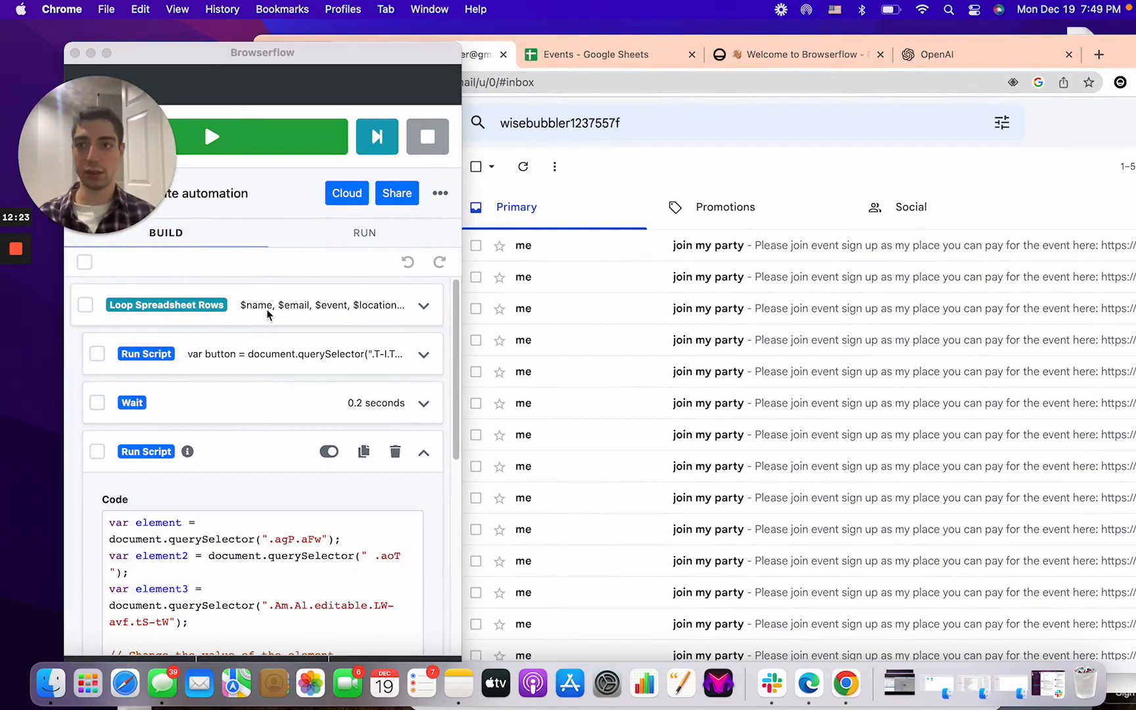
mouse_move(253, 95)
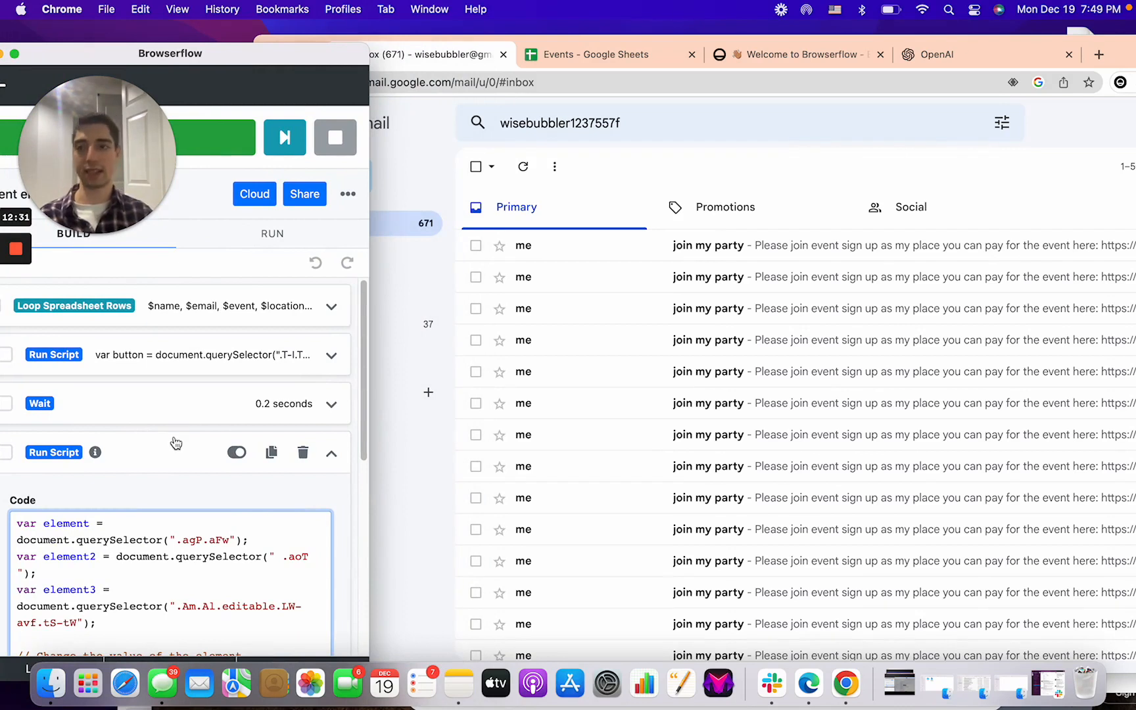
mouse_move(660, 438)
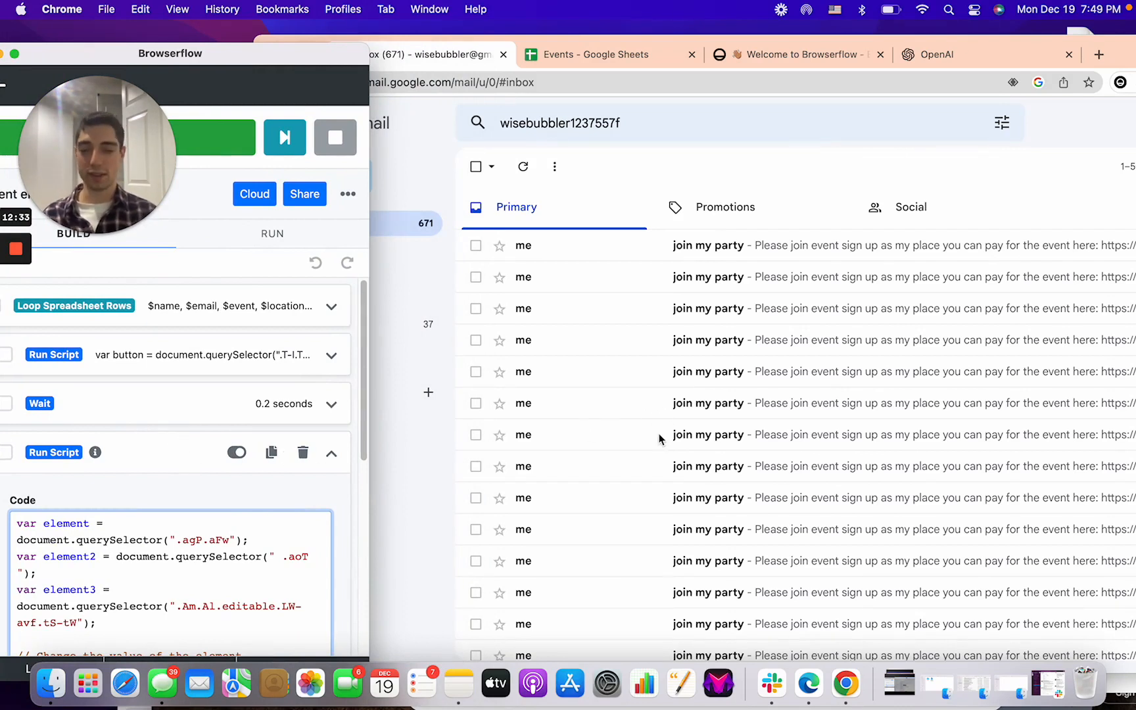
mouse_move(16, 250)
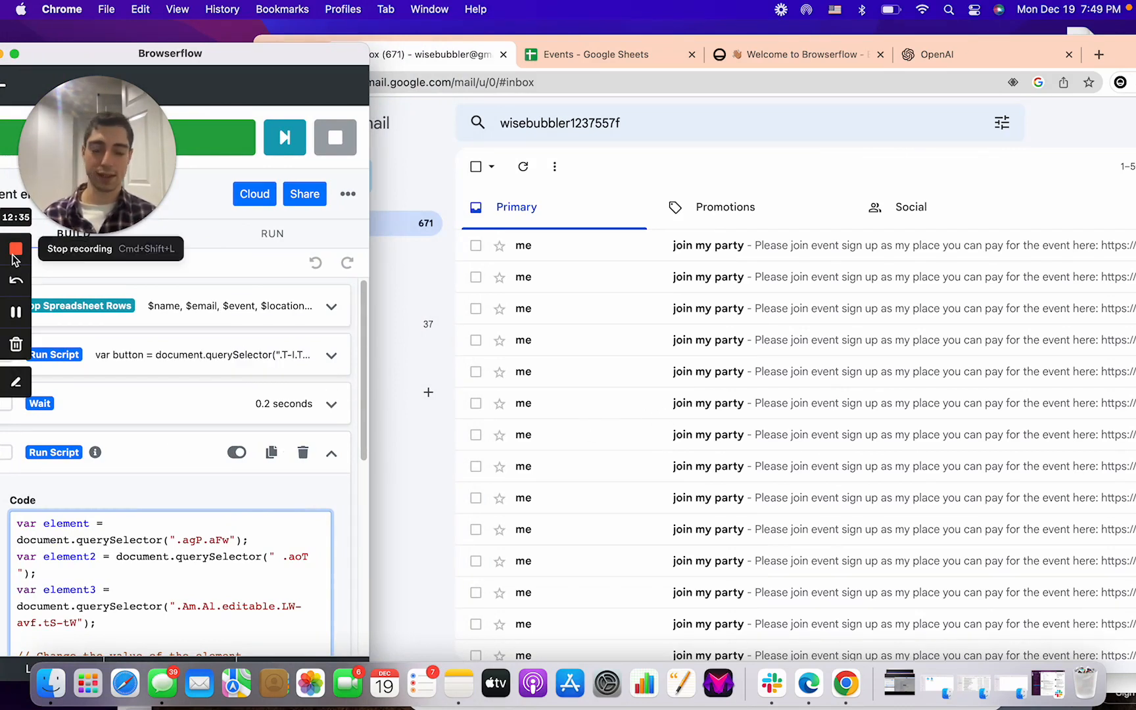